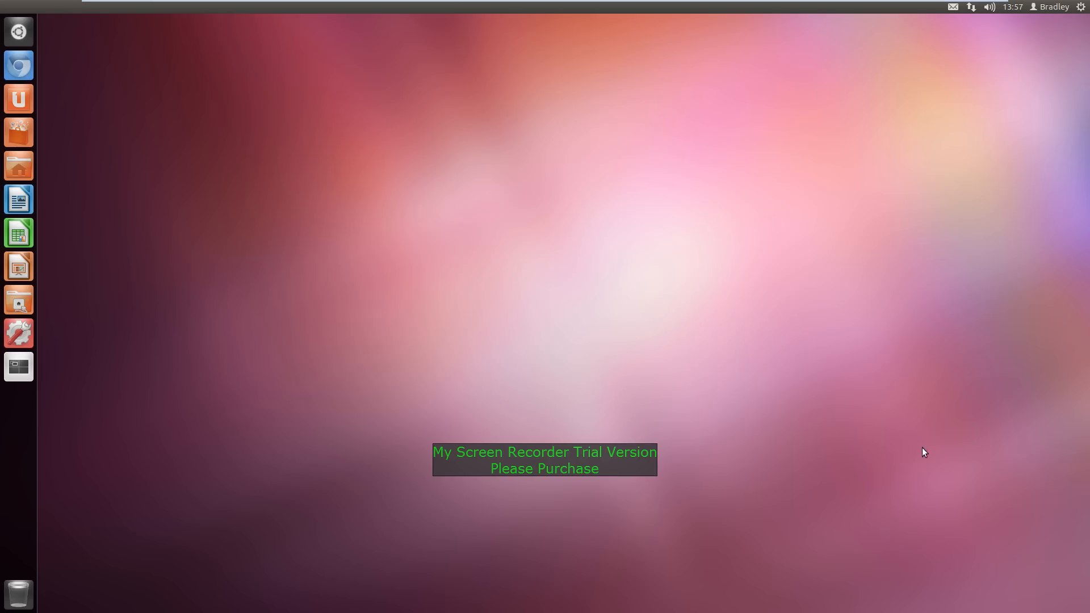
{"action": "mouse_move", "coordinate": [310, 112]}
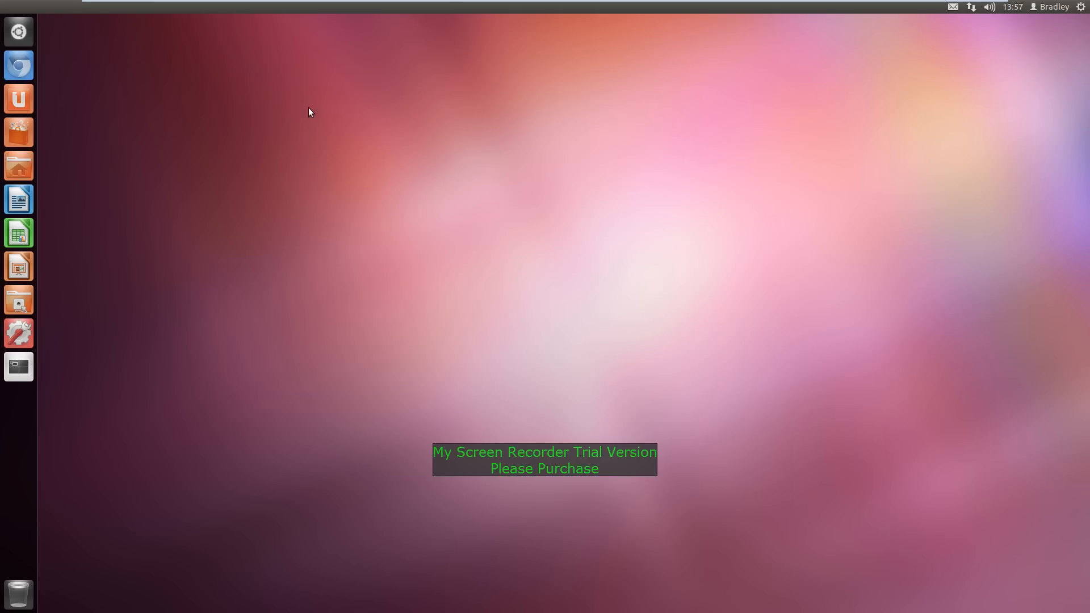
{"action": "mouse_move", "coordinate": [84, 41]}
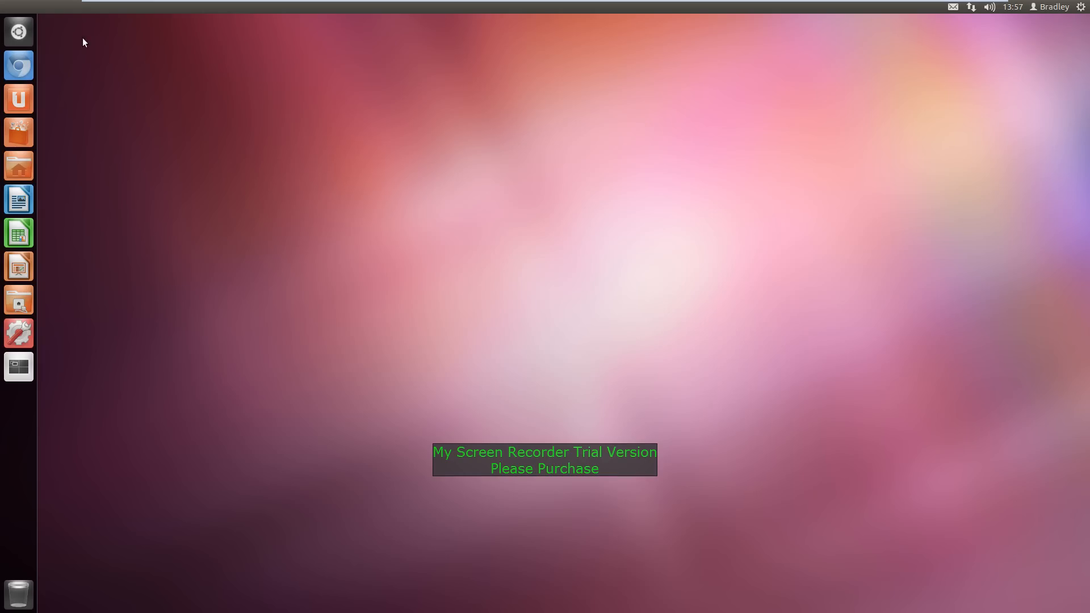
{"action": "mouse_move", "coordinate": [19, 166]}
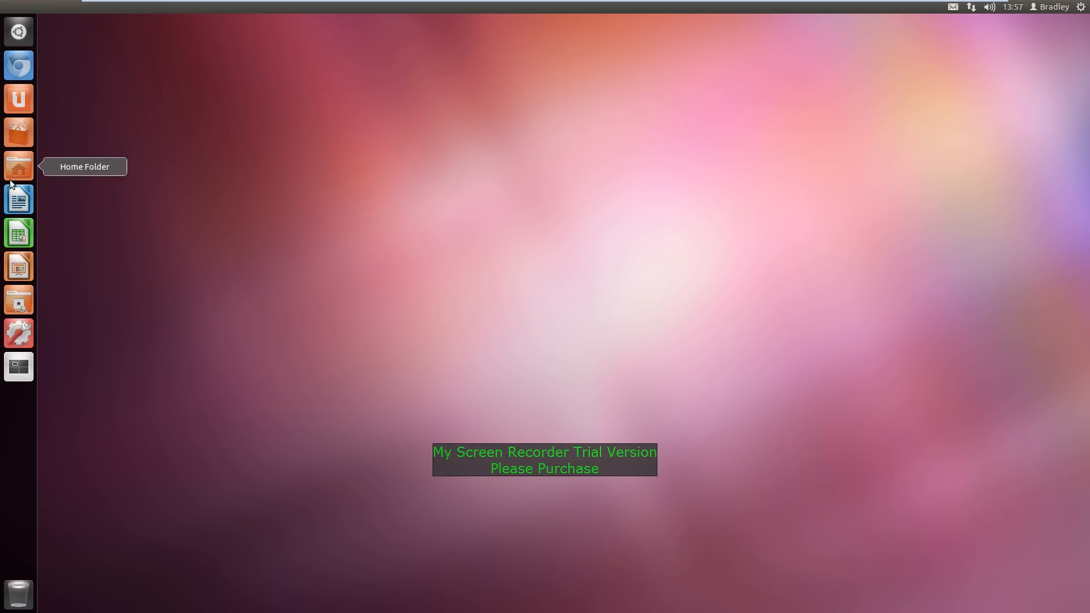
{"action": "mouse_move", "coordinate": [19, 32]}
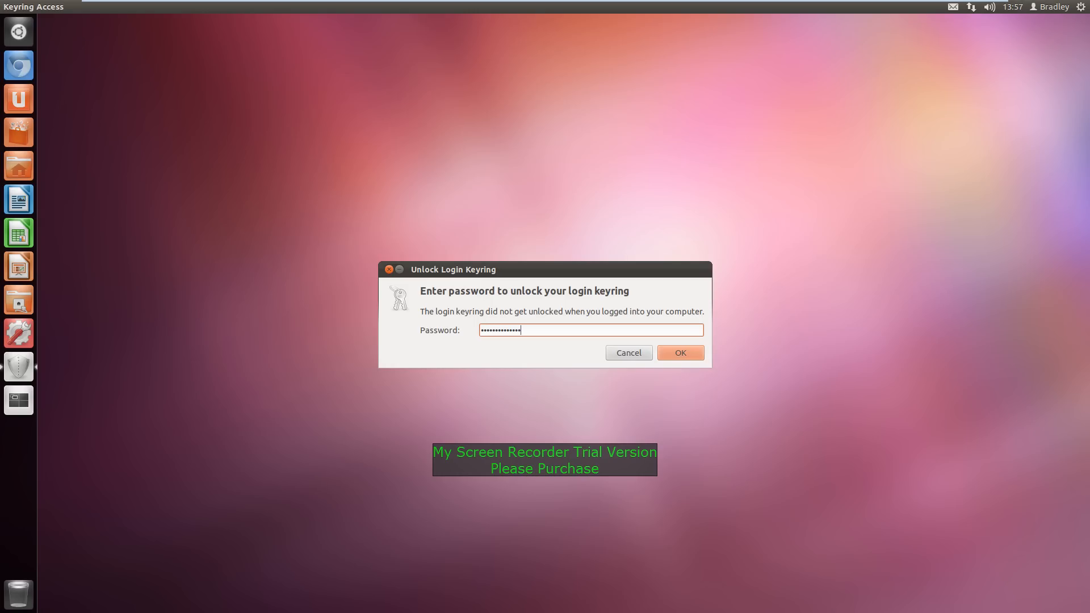
Step: Confirm the password in the keyring dialog to unlock the login keyring
{"action": "left_click", "coordinate": [680, 353]}
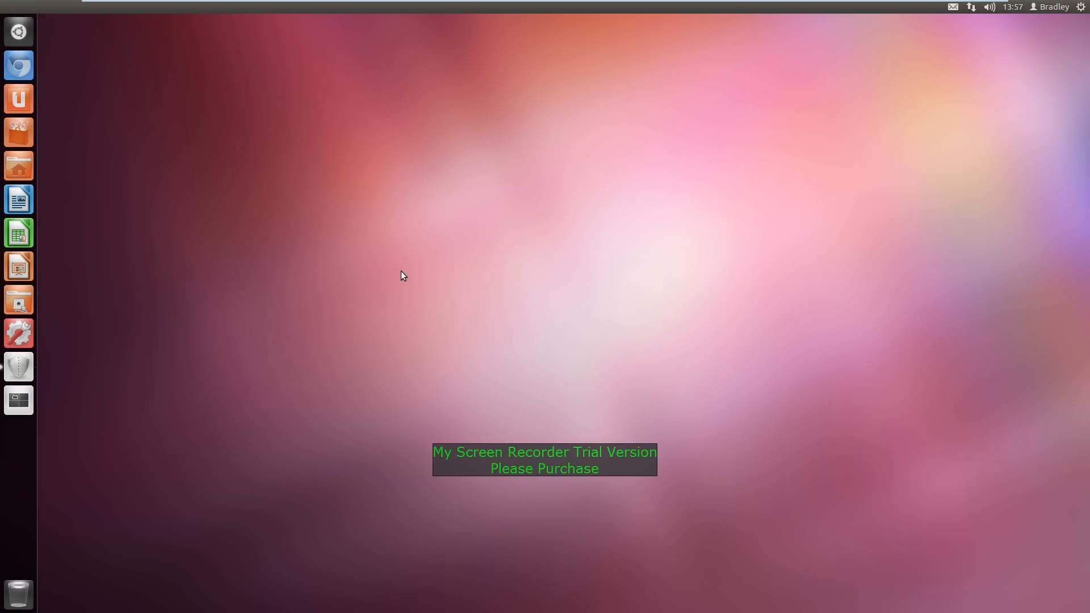
{"action": "mouse_move", "coordinate": [99, 31]}
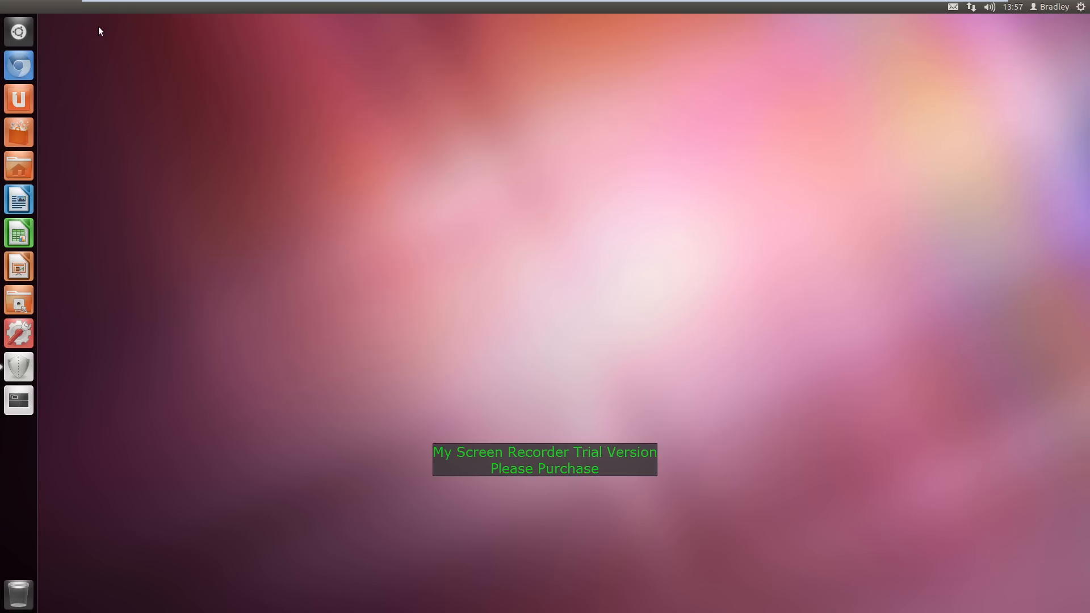
{"action": "mouse_move", "coordinate": [18, 400]}
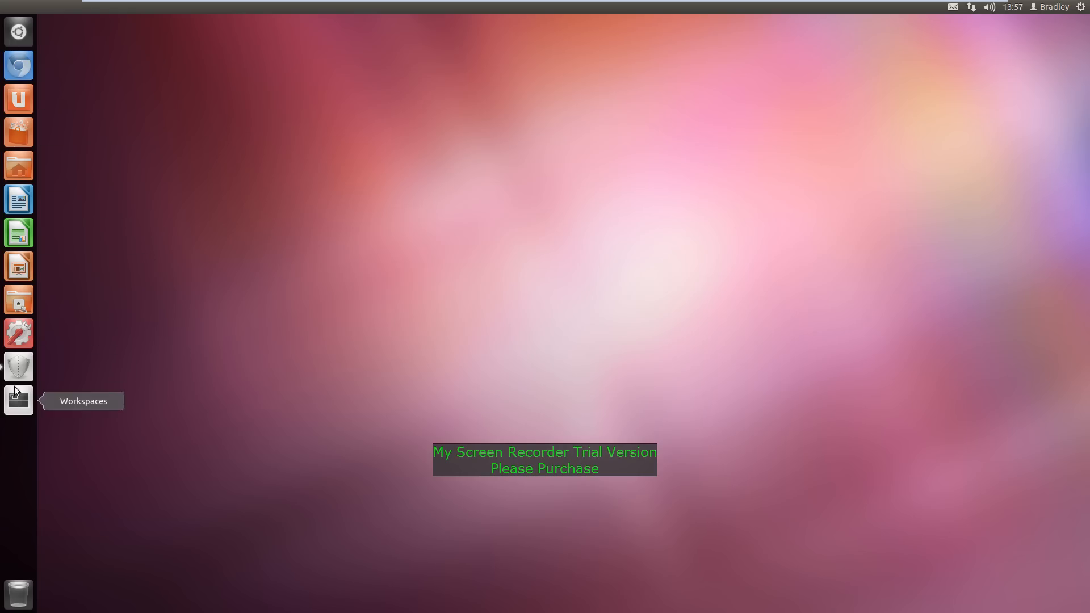
{"action": "mouse_move", "coordinate": [19, 64]}
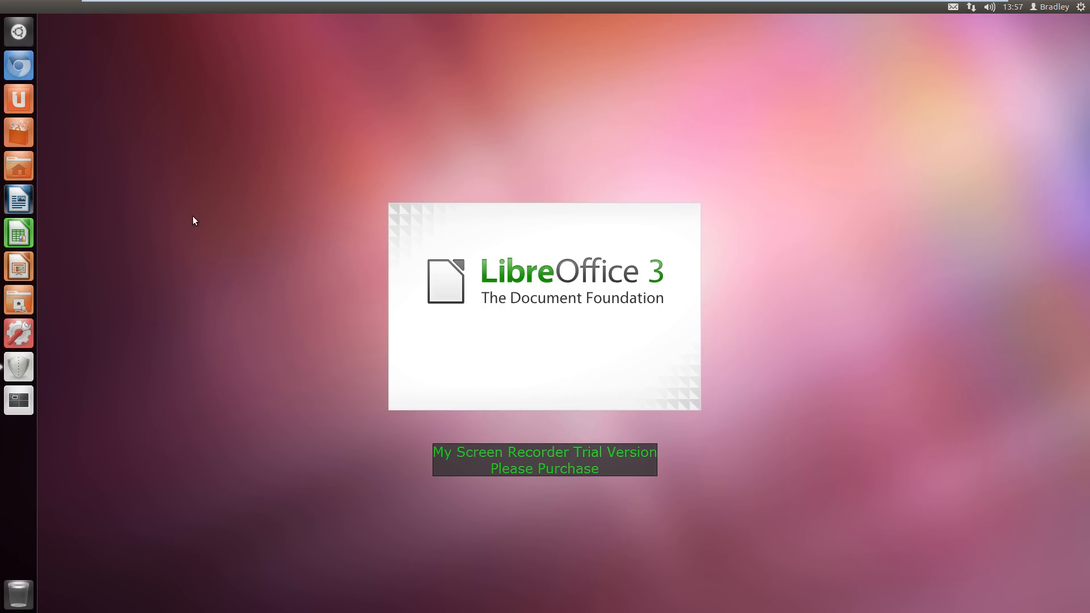
{"action": "mouse_move", "coordinate": [19, 99]}
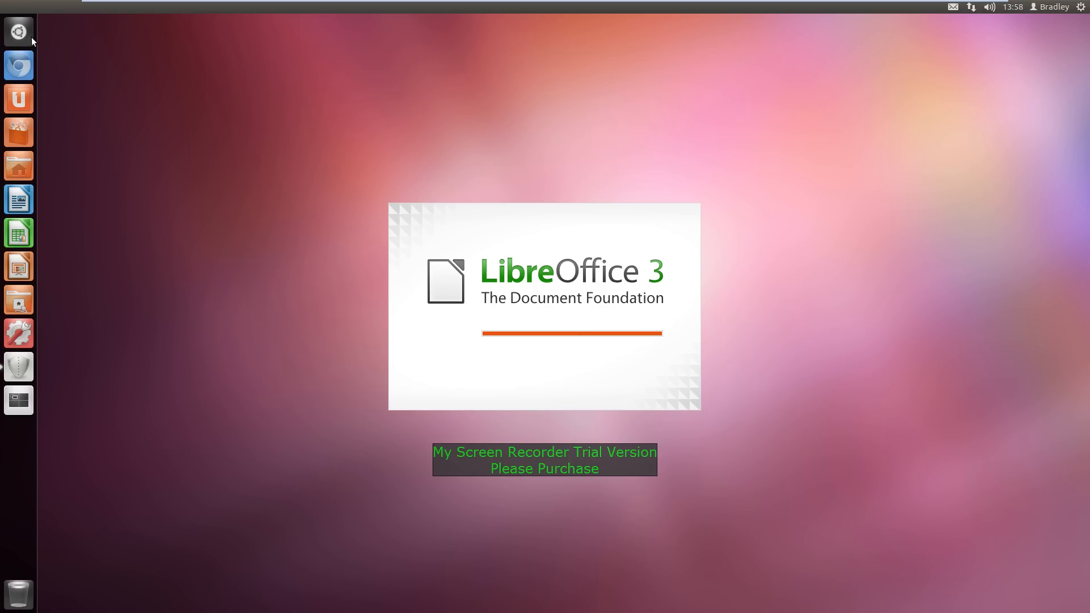
{"action": "mouse_move", "coordinate": [57, 35]}
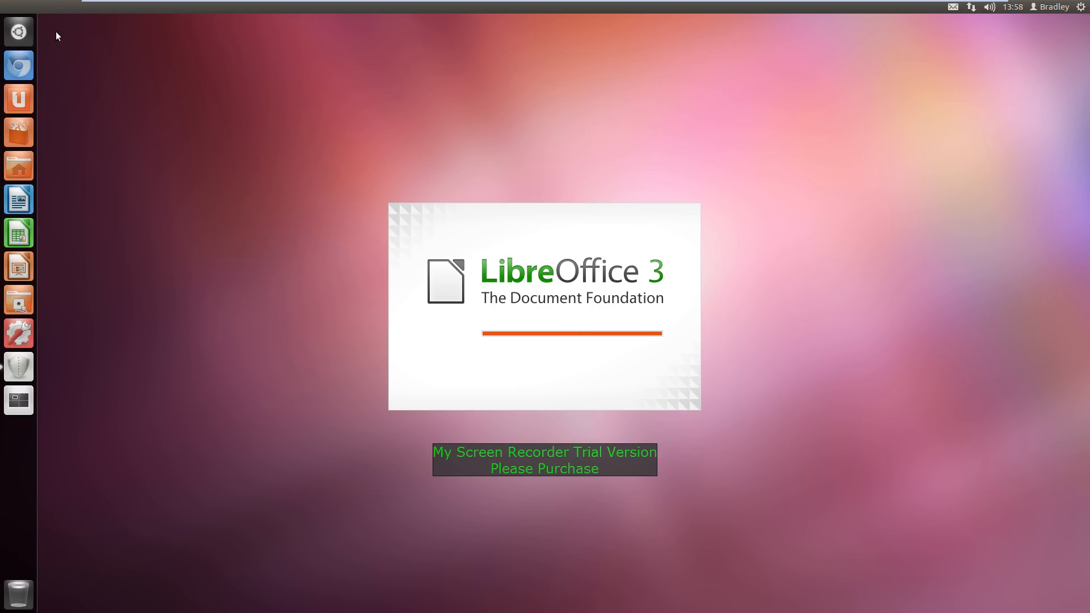
{"action": "mouse_move", "coordinate": [19, 32]}
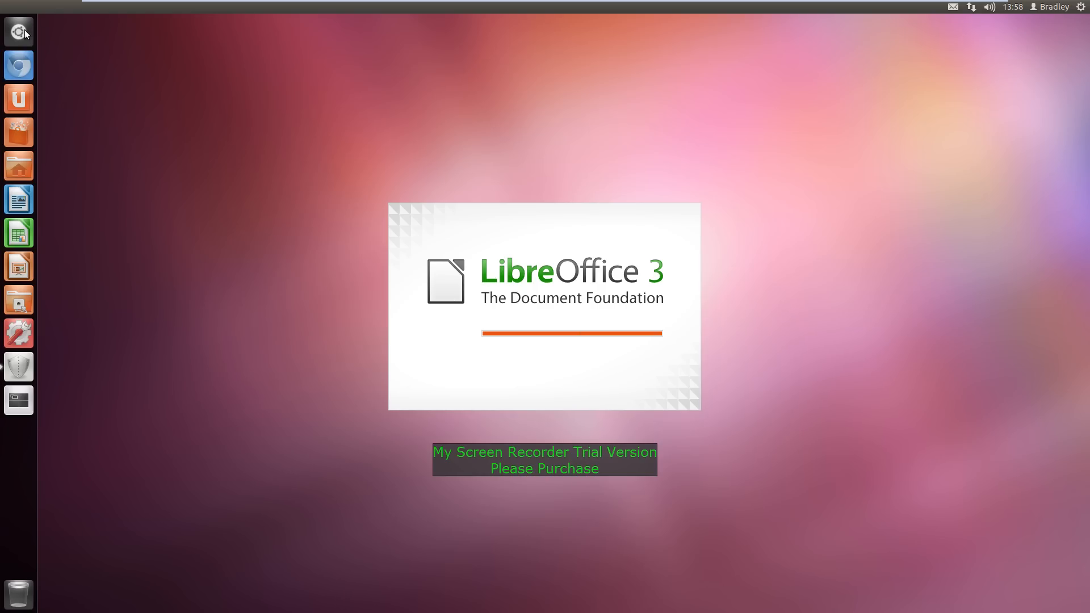
{"action": "mouse_move", "coordinate": [704, 223]}
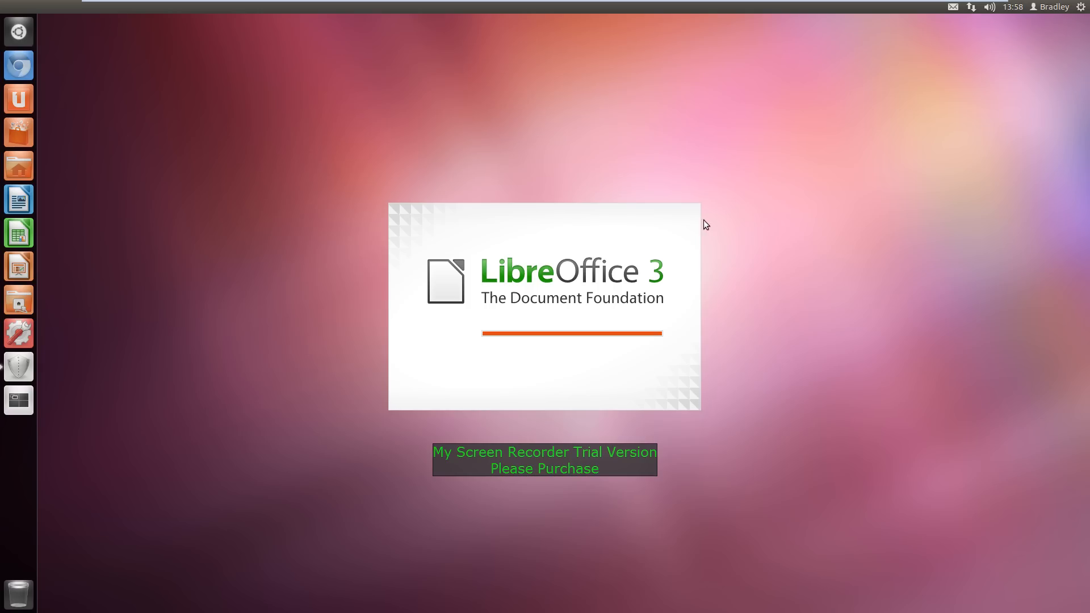
{"action": "mouse_move", "coordinate": [728, 316]}
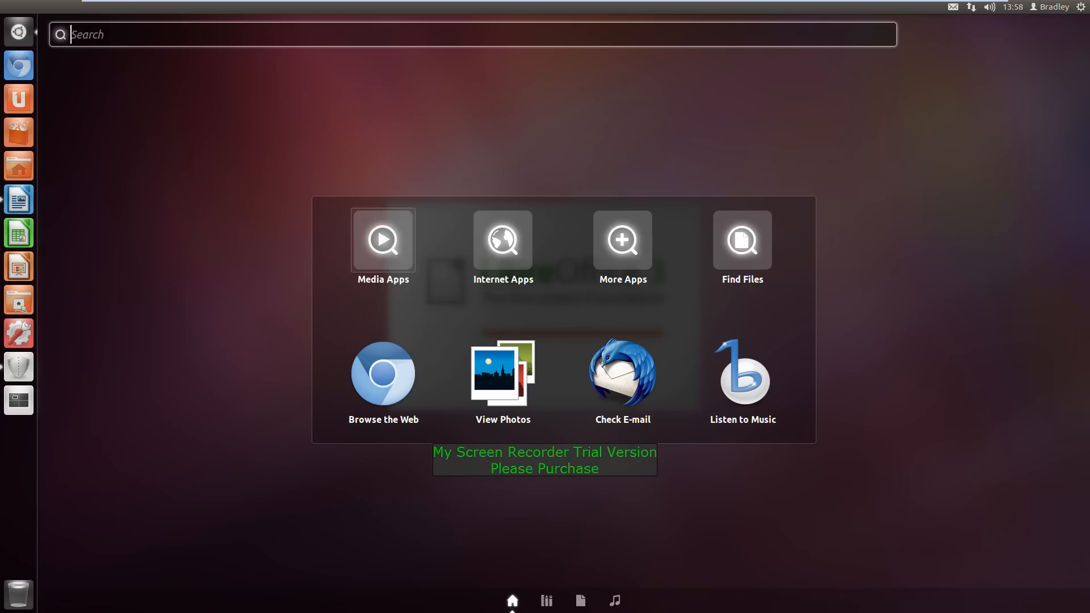
Step: Cycle through the Dash's Applications, Files & Folders, Music and Home lenses twice
{"action": "left_click", "coordinate": [546, 600]}
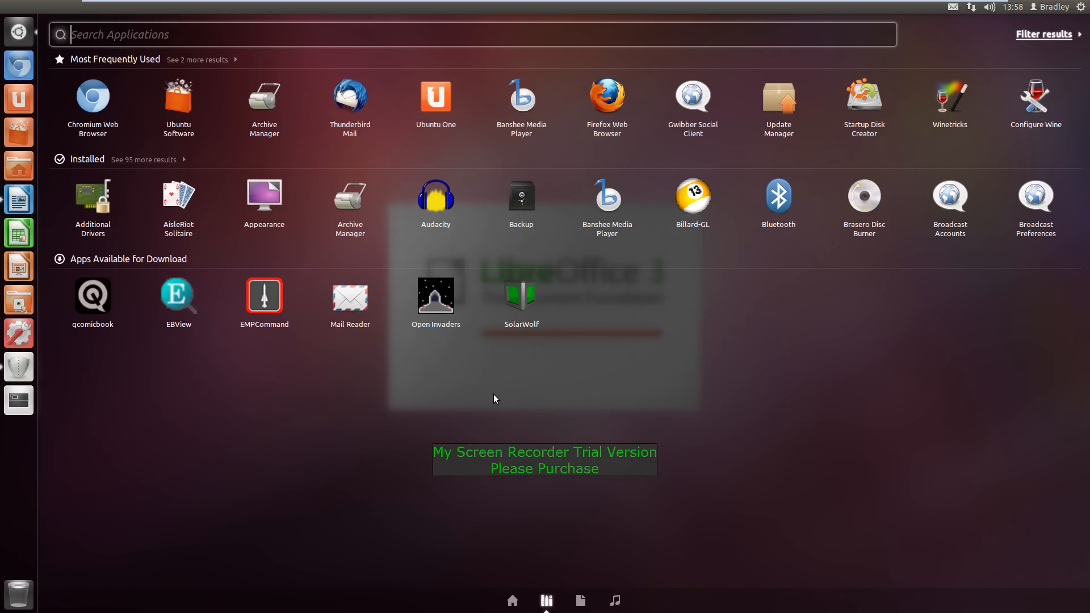
{"action": "mouse_move", "coordinate": [581, 601]}
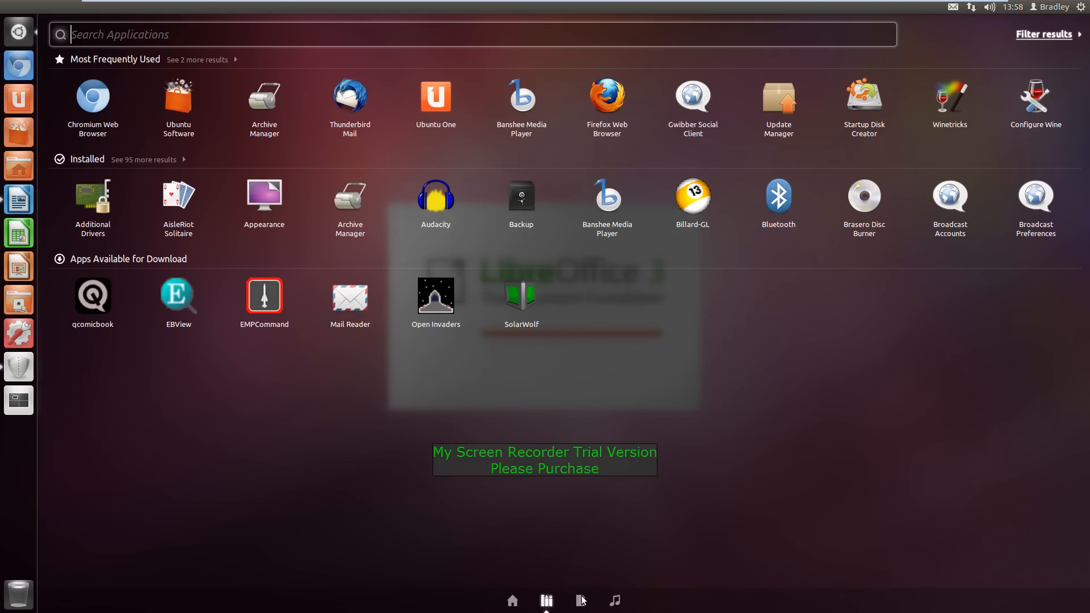
{"action": "left_click", "coordinate": [580, 601]}
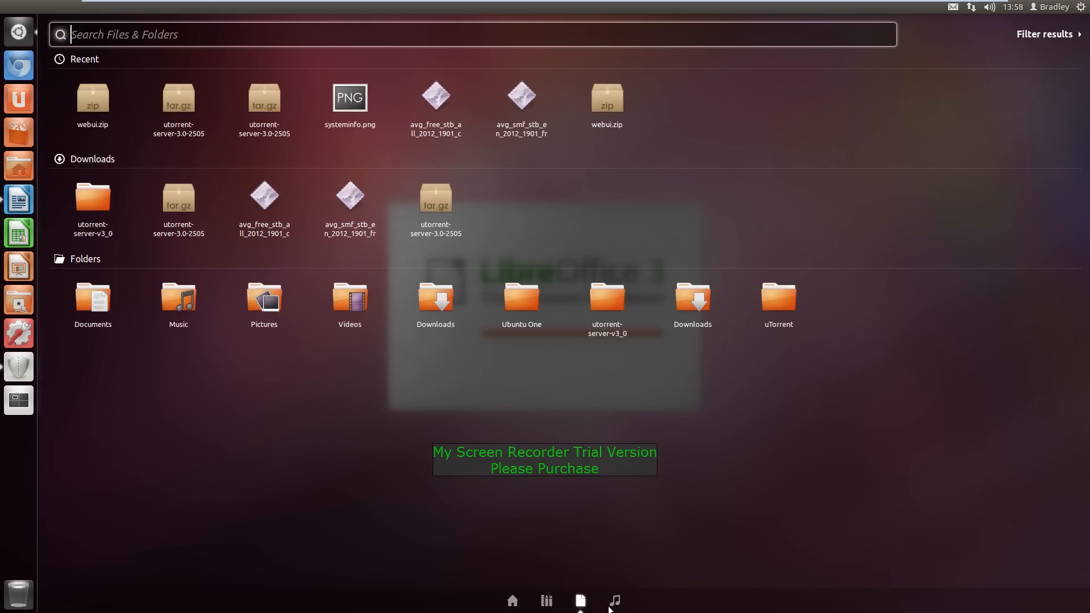
{"action": "left_click", "coordinate": [613, 600]}
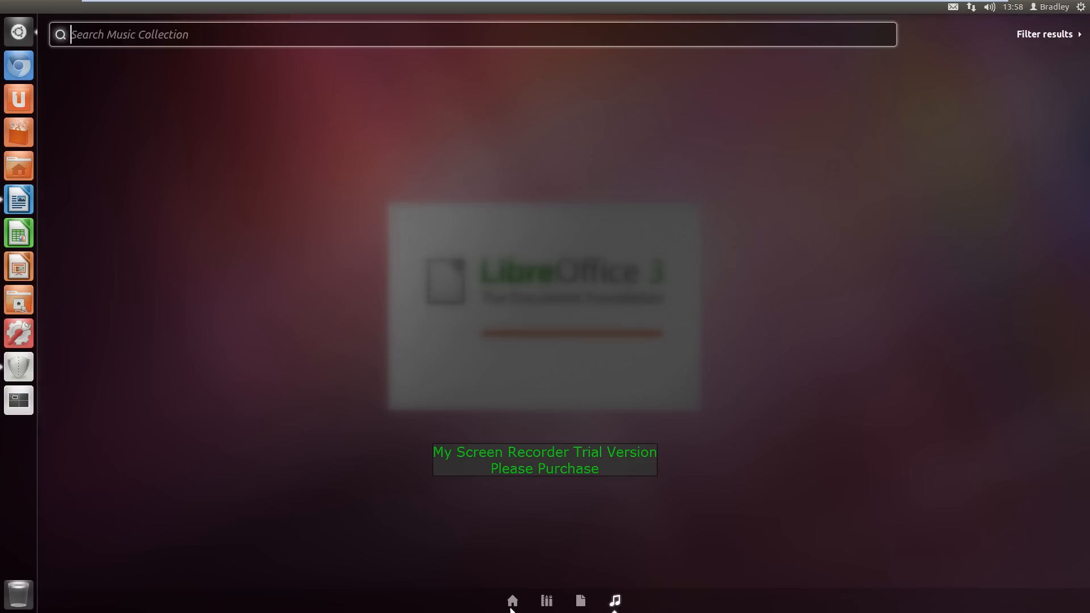
{"action": "left_click", "coordinate": [512, 600]}
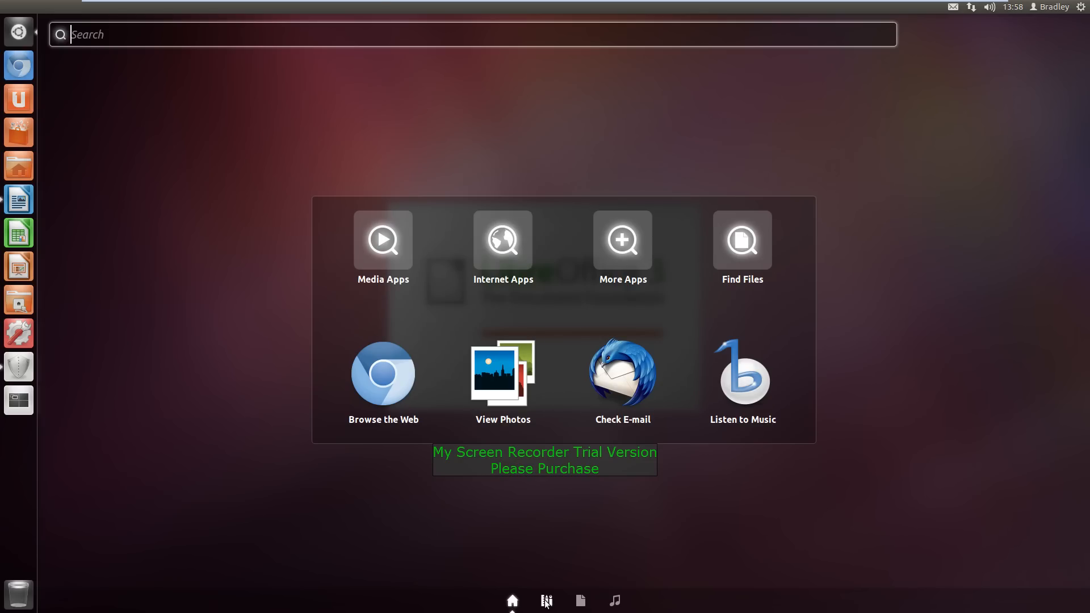
{"action": "left_click", "coordinate": [579, 601]}
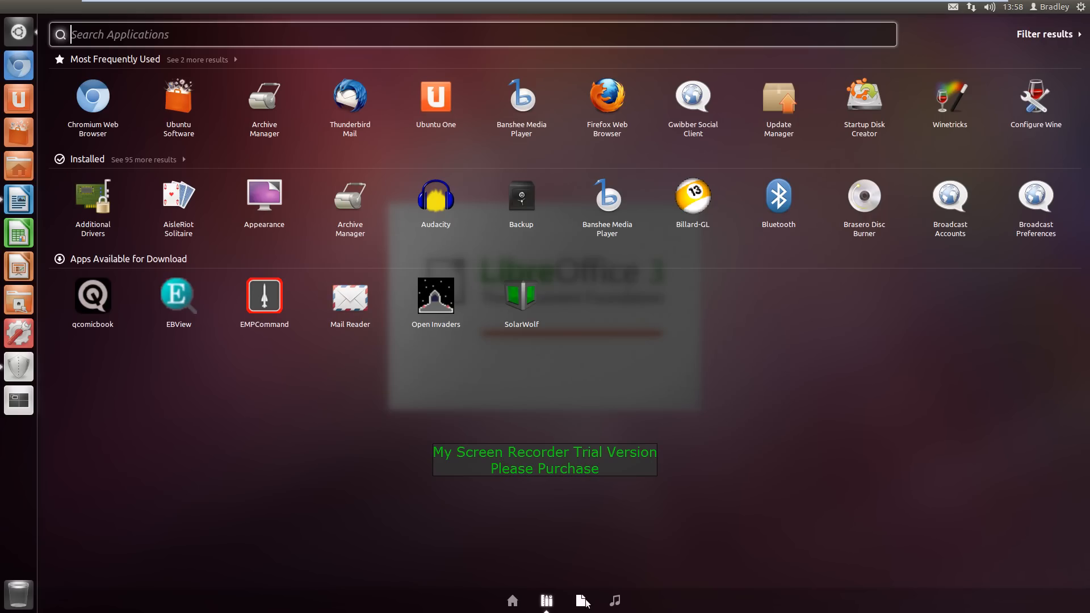
{"action": "left_click", "coordinate": [613, 601]}
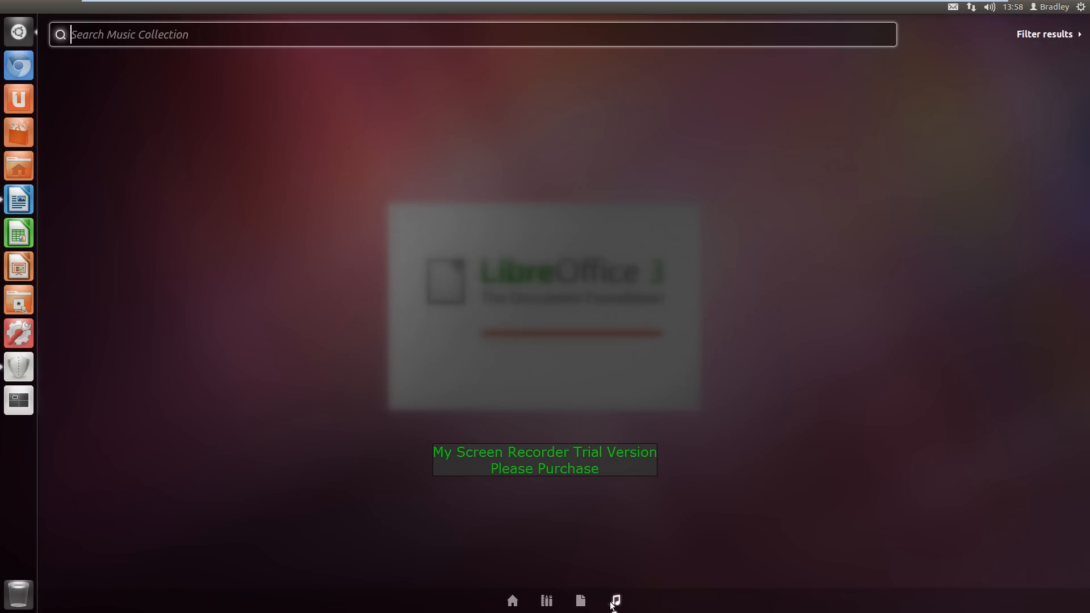
{"action": "left_click", "coordinate": [18, 200]}
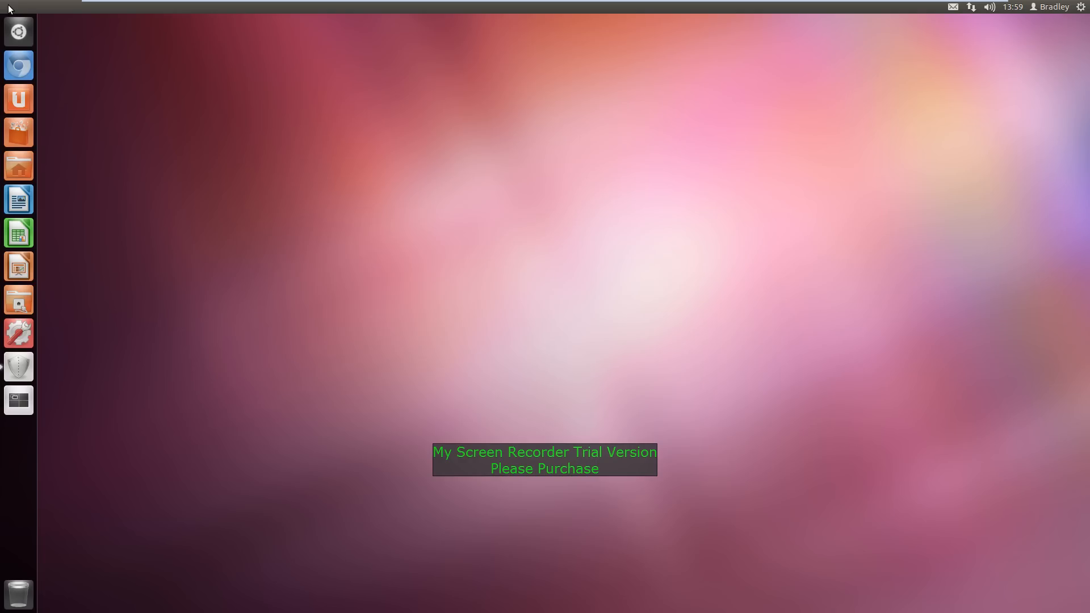
{"action": "left_click", "coordinate": [1052, 6]}
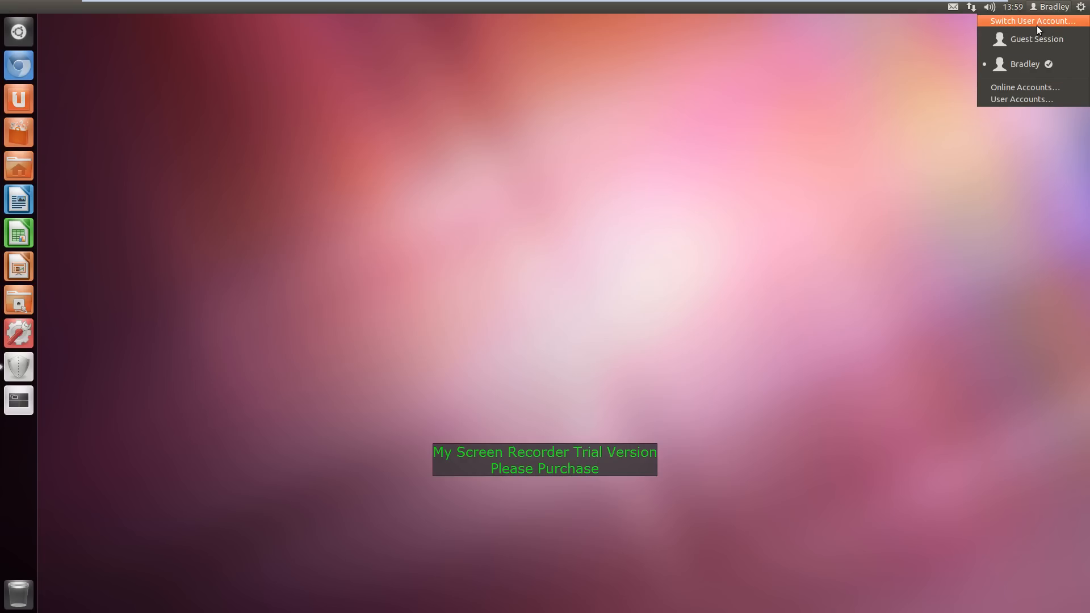
{"action": "left_click", "coordinate": [990, 6]}
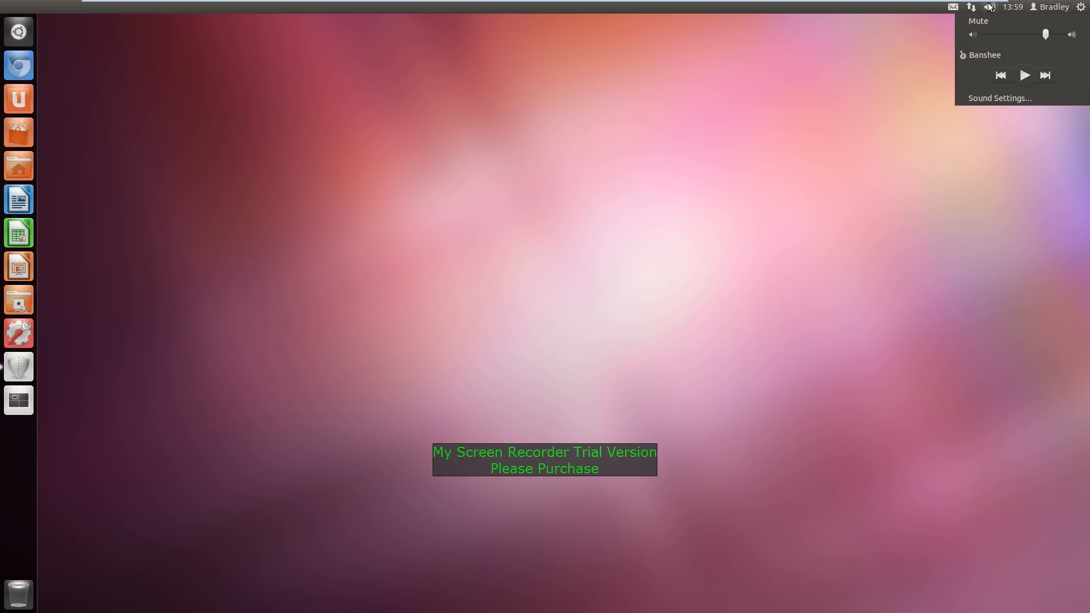
{"action": "left_click", "coordinate": [975, 7]}
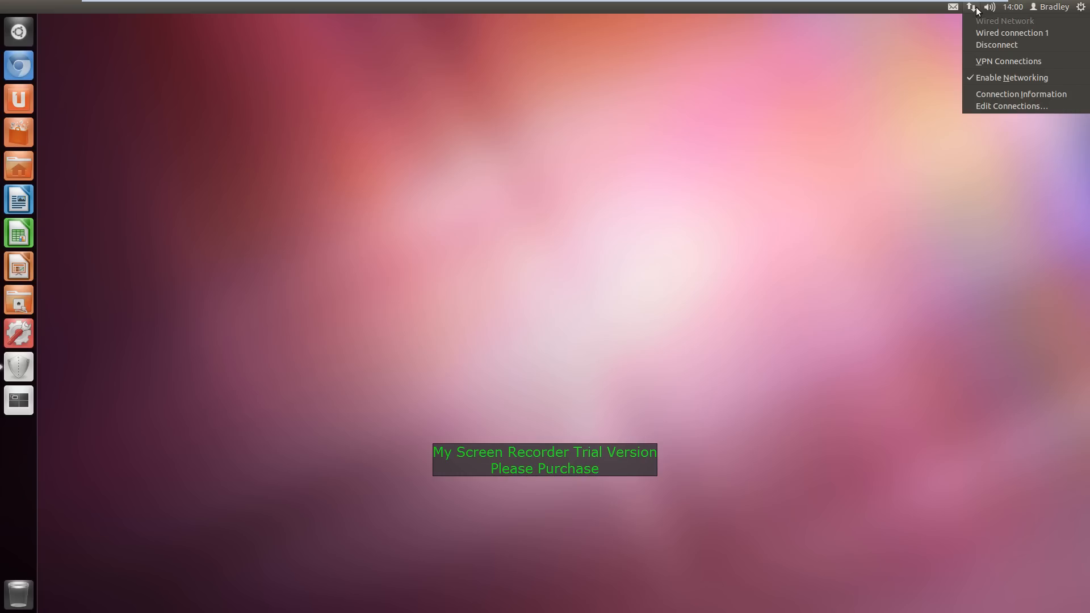
{"action": "left_click", "coordinate": [954, 7]}
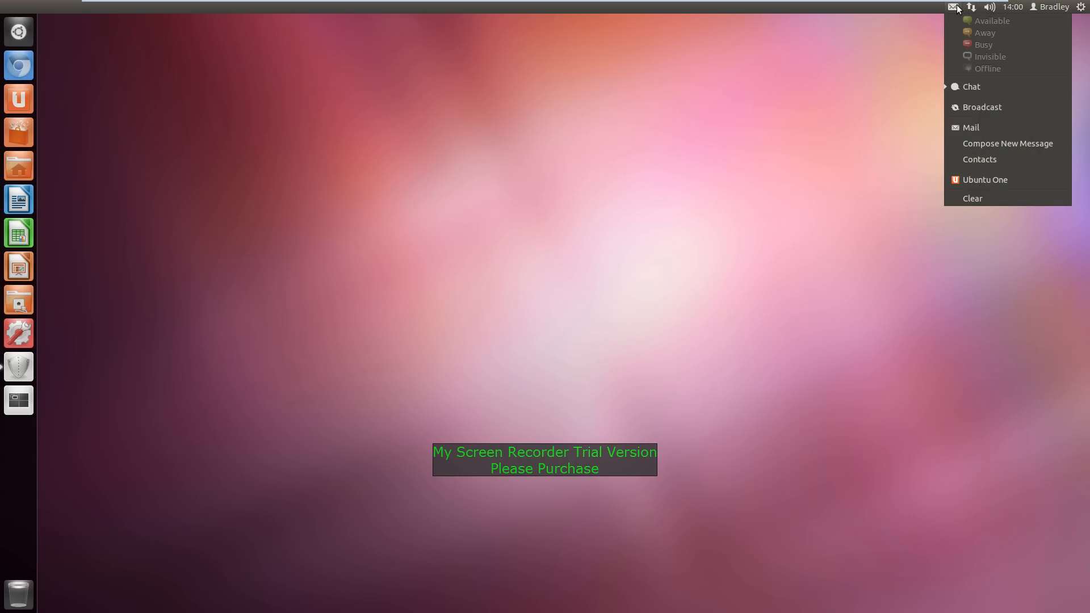
{"action": "left_click", "coordinate": [1082, 7]}
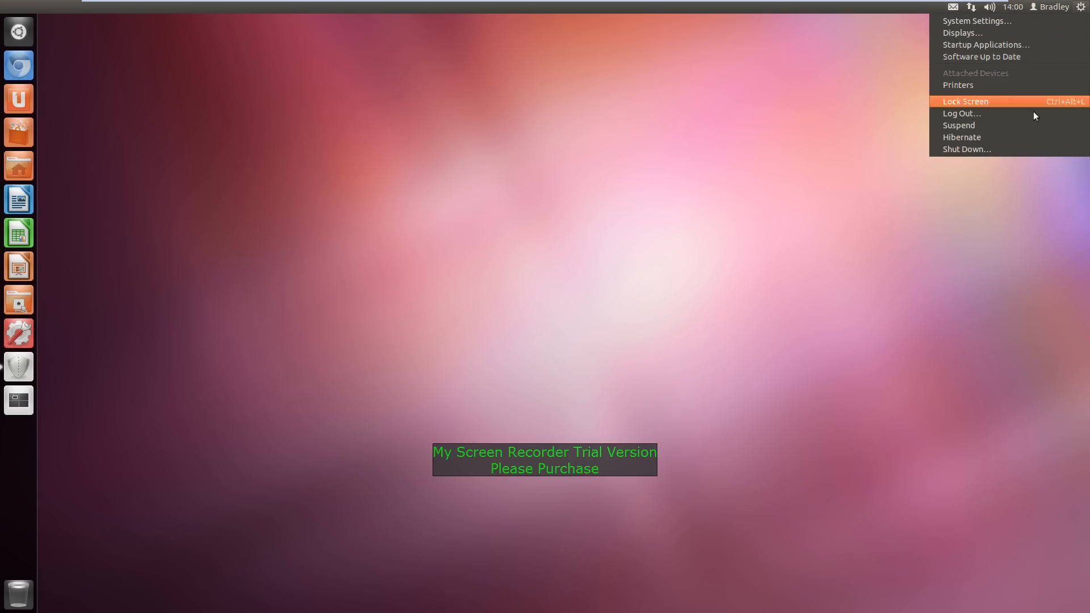
{"action": "mouse_move", "coordinate": [1022, 125]}
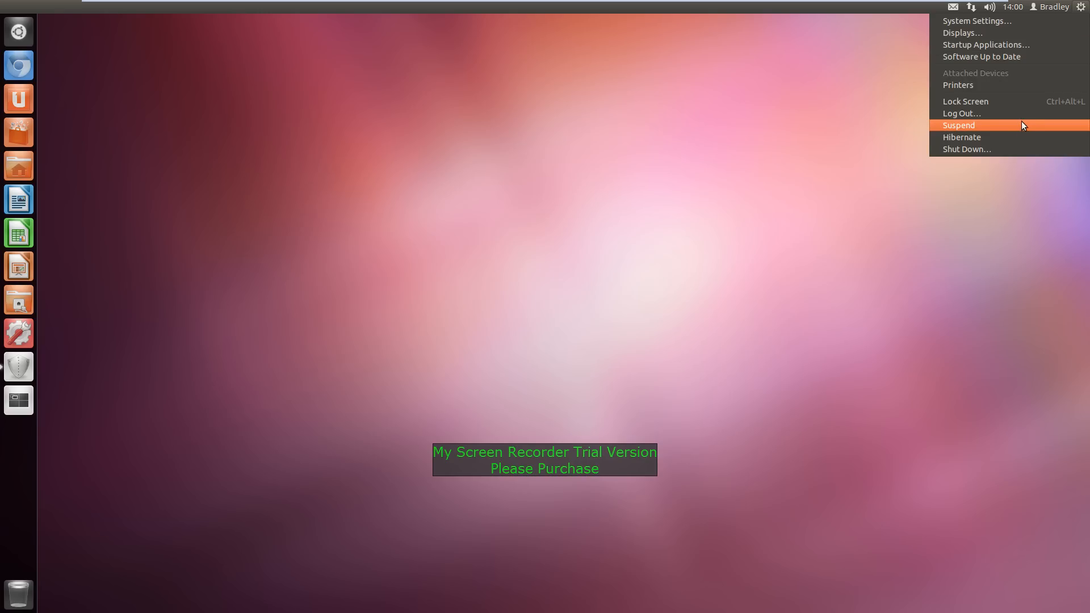
{"action": "mouse_move", "coordinate": [973, 85]}
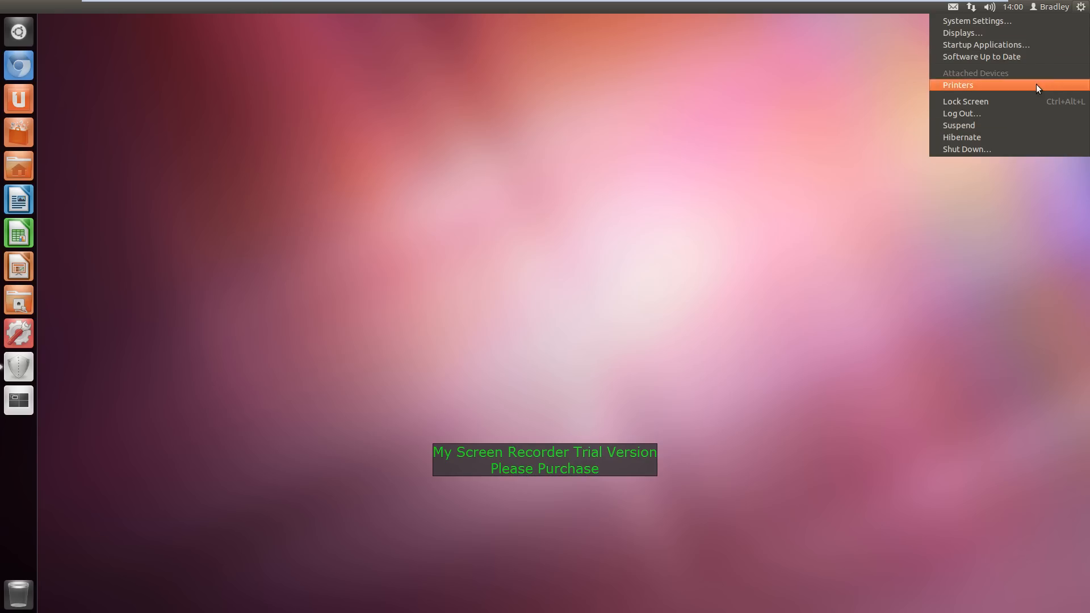
{"action": "left_click", "coordinate": [313, 182]}
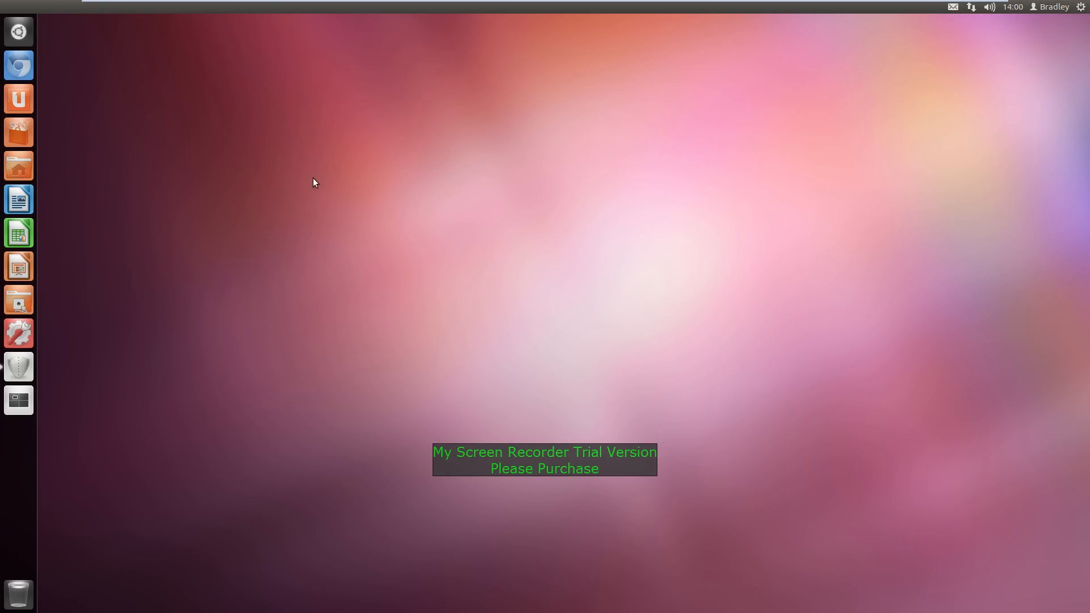
{"action": "mouse_move", "coordinate": [112, 105]}
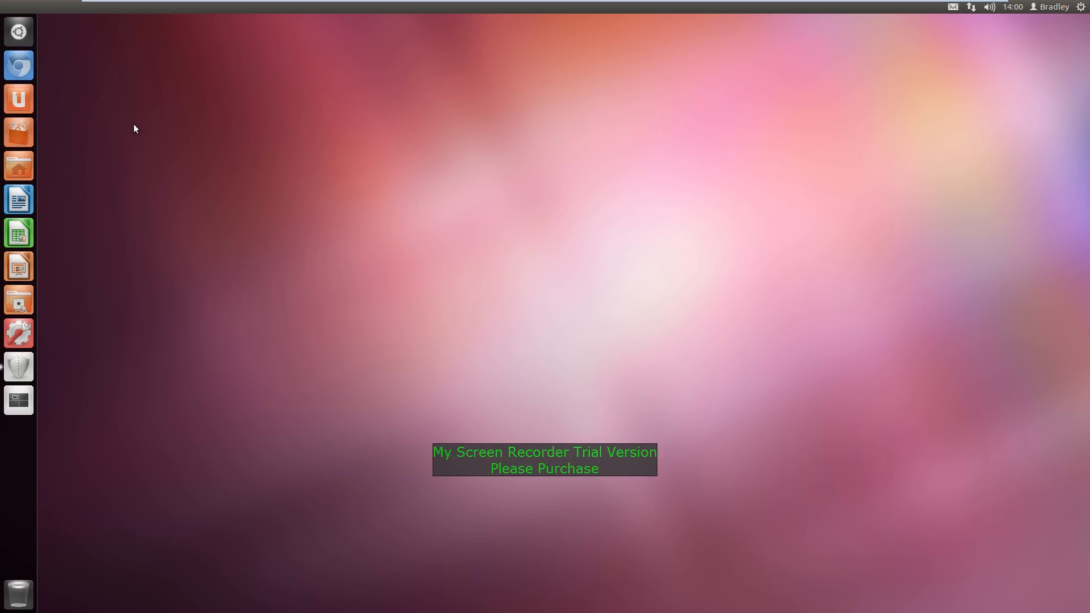
{"action": "mouse_move", "coordinate": [19, 66]}
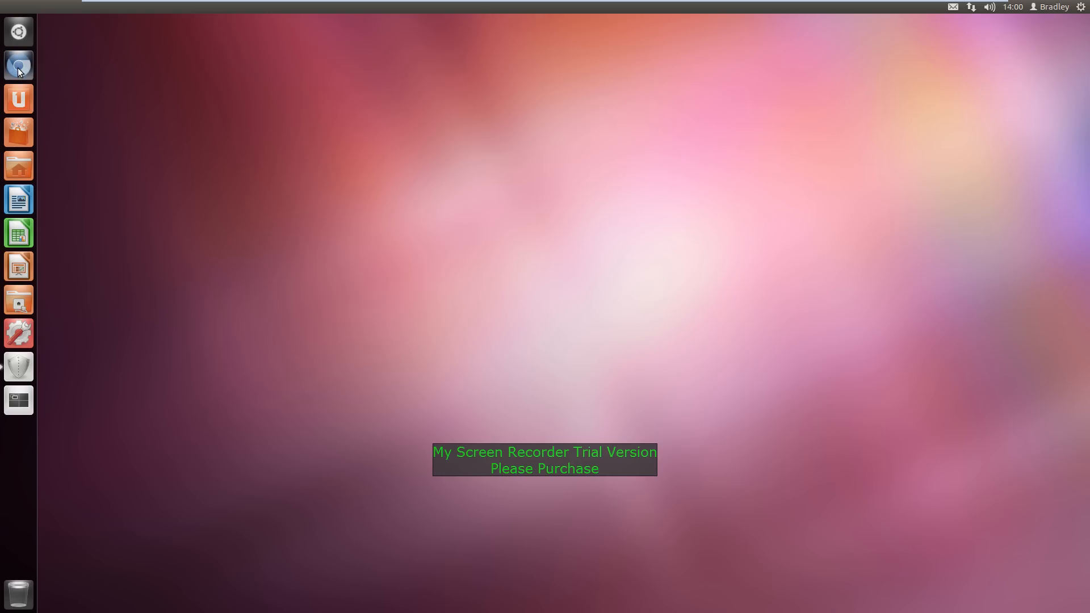
Step: Launch Chromium maximized and open the Chrome Web Store from the new tab apps
{"action": "left_click", "coordinate": [19, 64]}
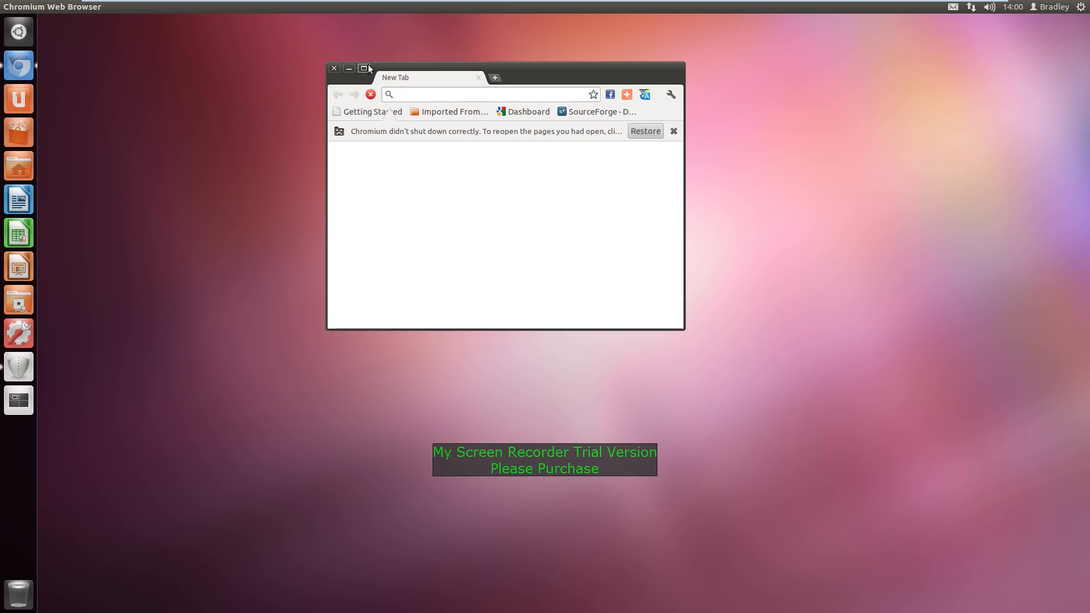
{"action": "left_click", "coordinate": [363, 68]}
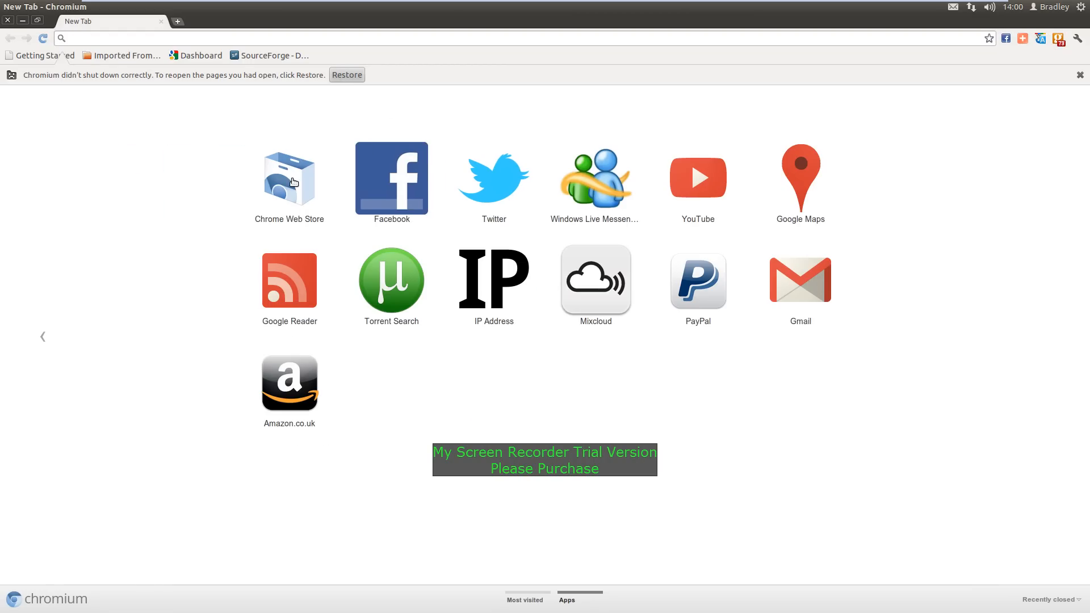
{"action": "left_click", "coordinate": [288, 177]}
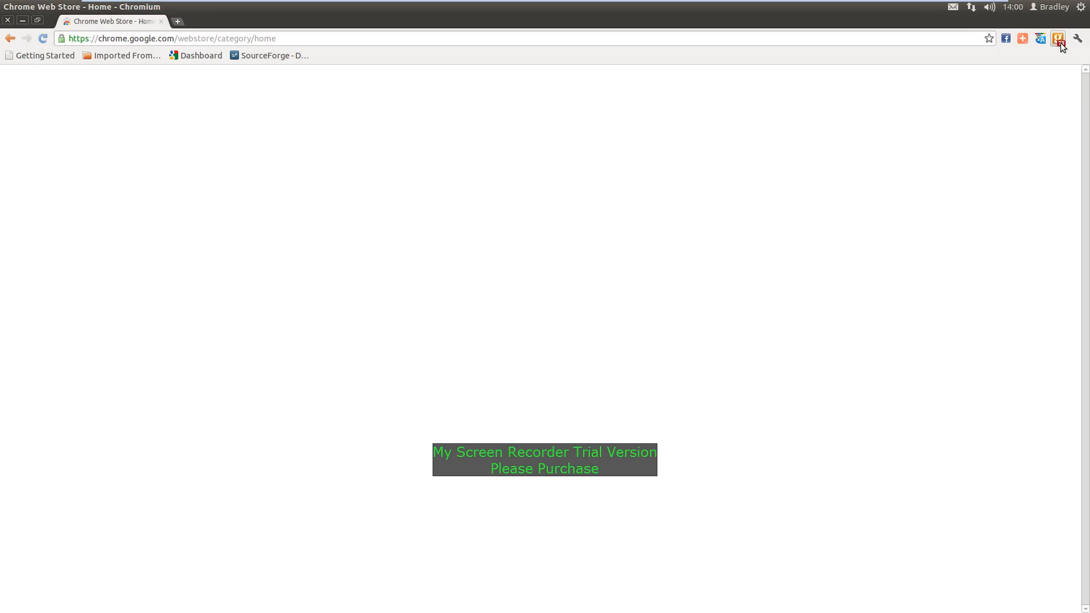
Step: Scroll down through the Chrome Web Store home page listings
{"action": "left_click", "coordinate": [1060, 38]}
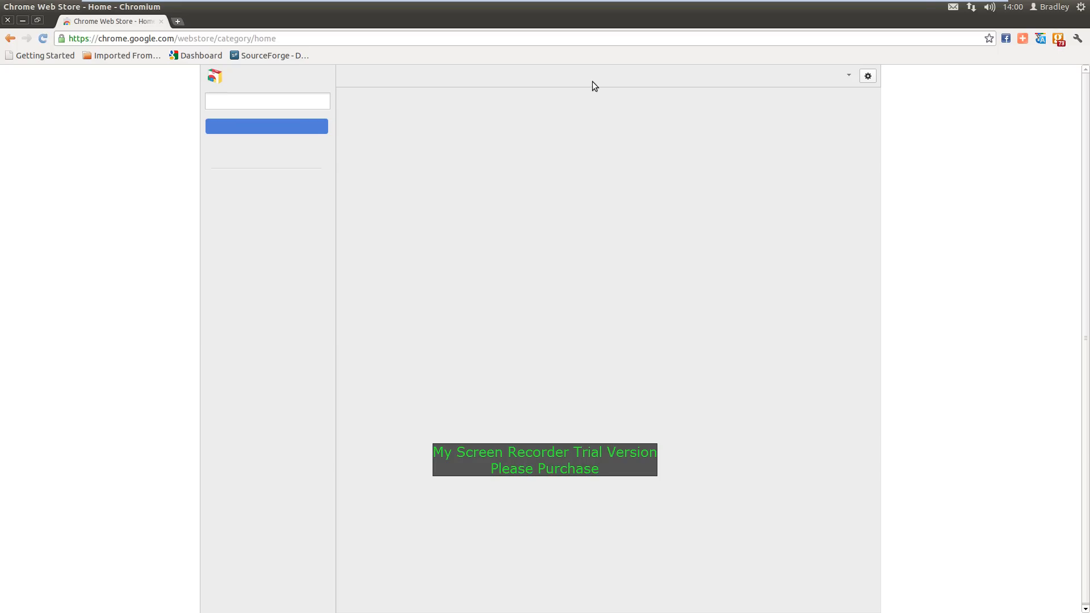
{"action": "left_click", "coordinate": [1043, 38]}
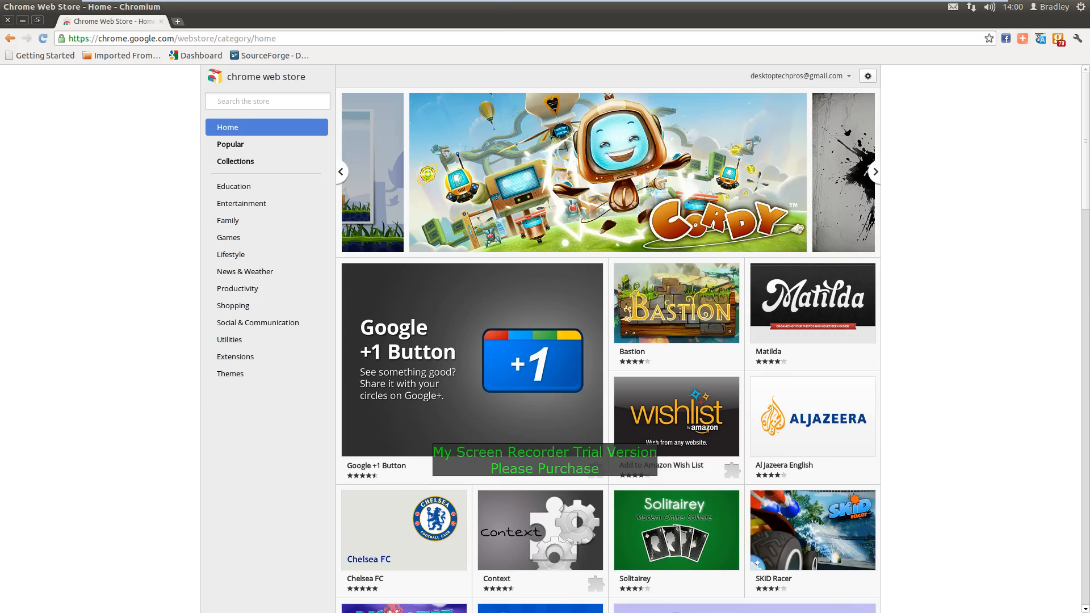
{"action": "scroll", "scroll_direction": "down", "scroll_amount": 3}
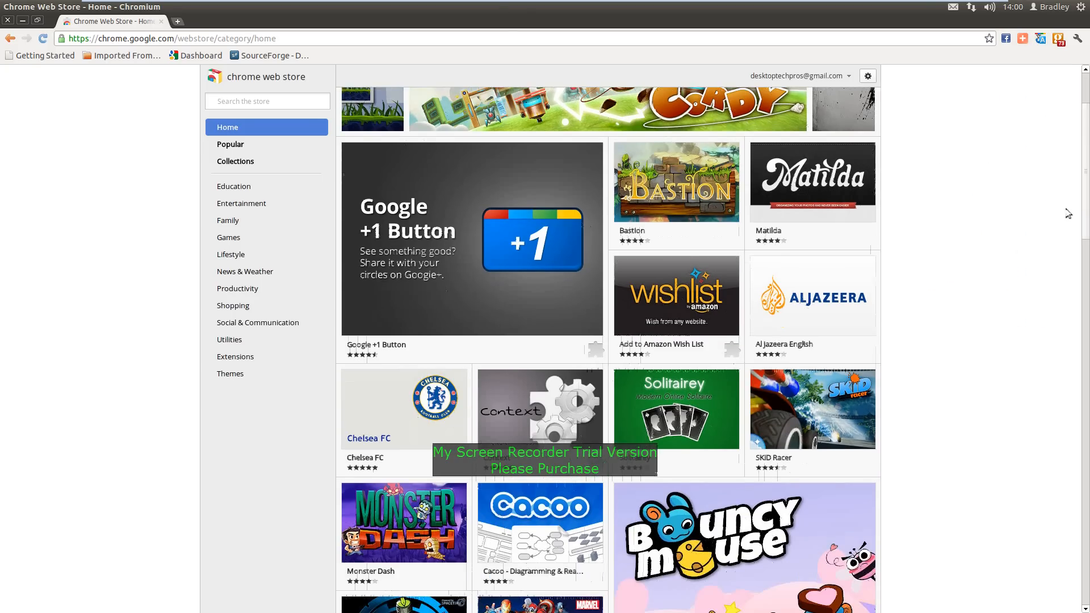
{"action": "scroll", "scroll_direction": "down", "scroll_amount": 3}
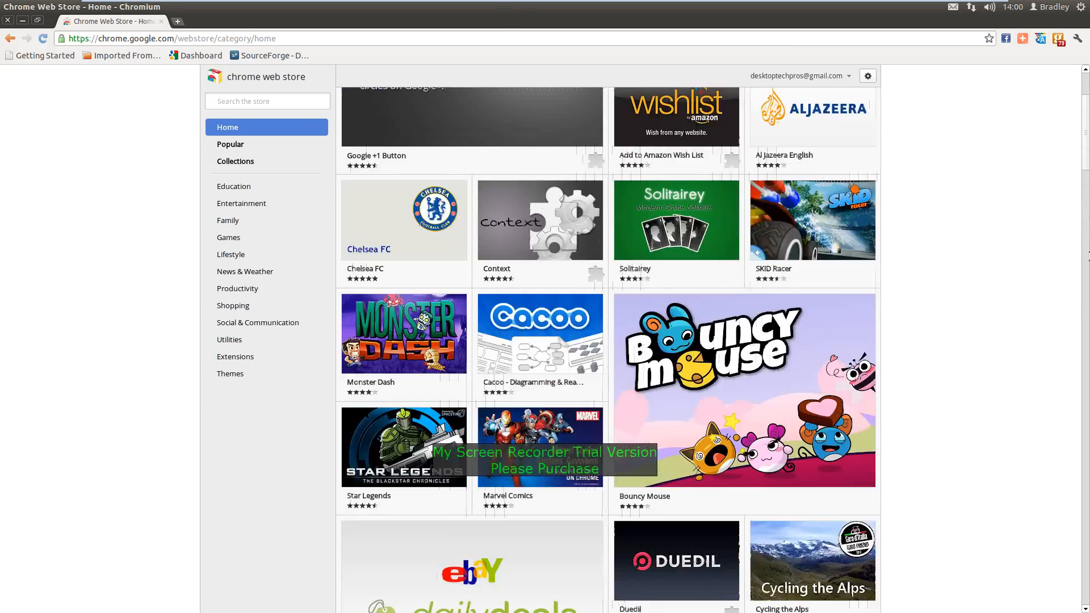
{"action": "scroll", "scroll_direction": "down", "scroll_amount": 3}
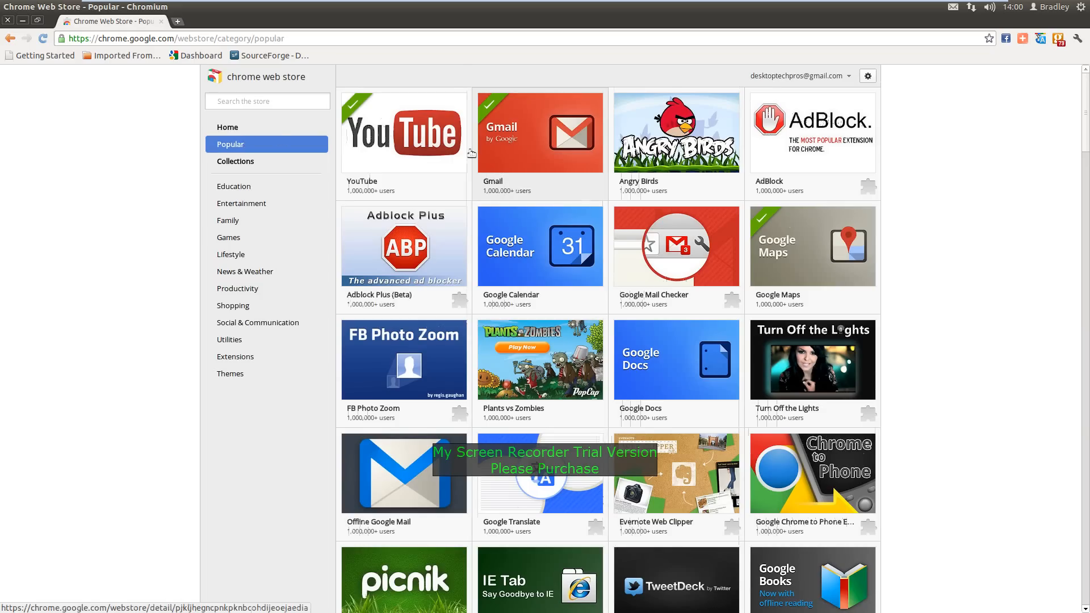
{"action": "mouse_move", "coordinate": [796, 210]}
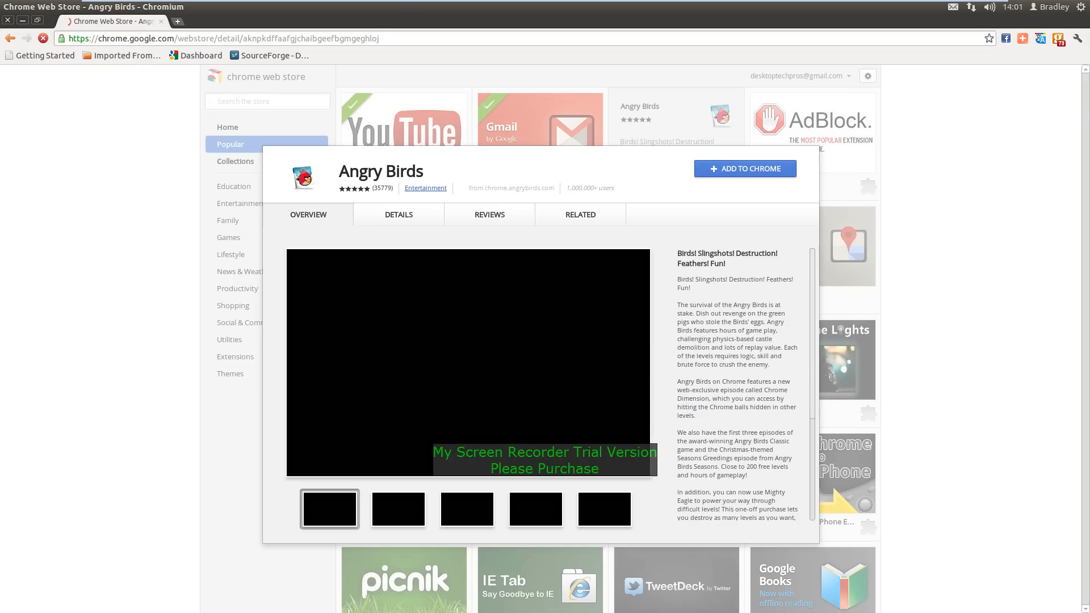
Step: Add the Angry Birds app to Chromium from its store page
{"action": "left_click", "coordinate": [744, 168]}
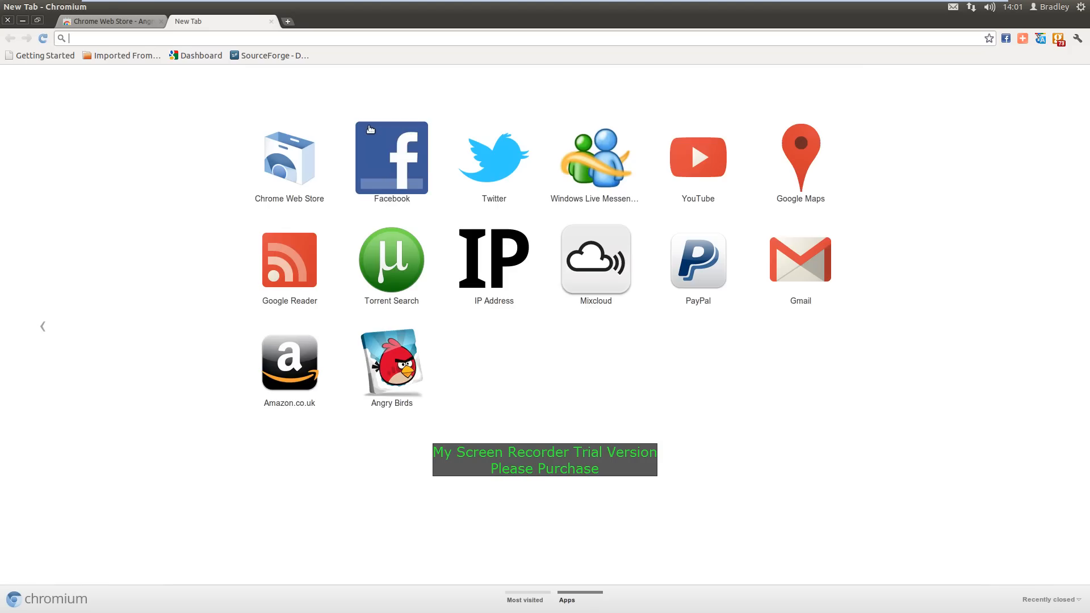
{"action": "left_click", "coordinate": [391, 357]}
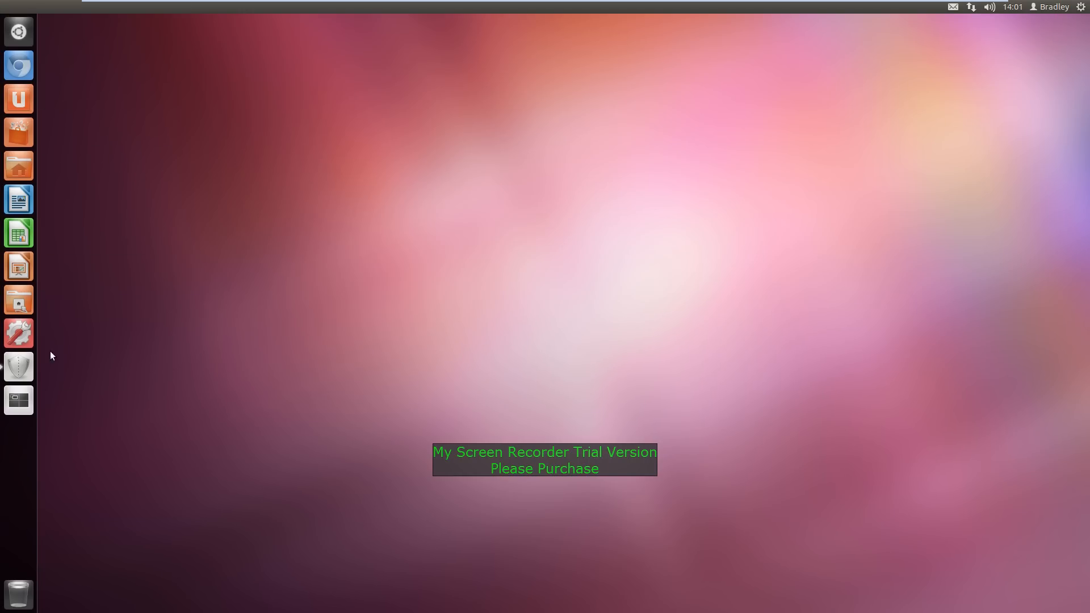
{"action": "mouse_move", "coordinate": [59, 120]}
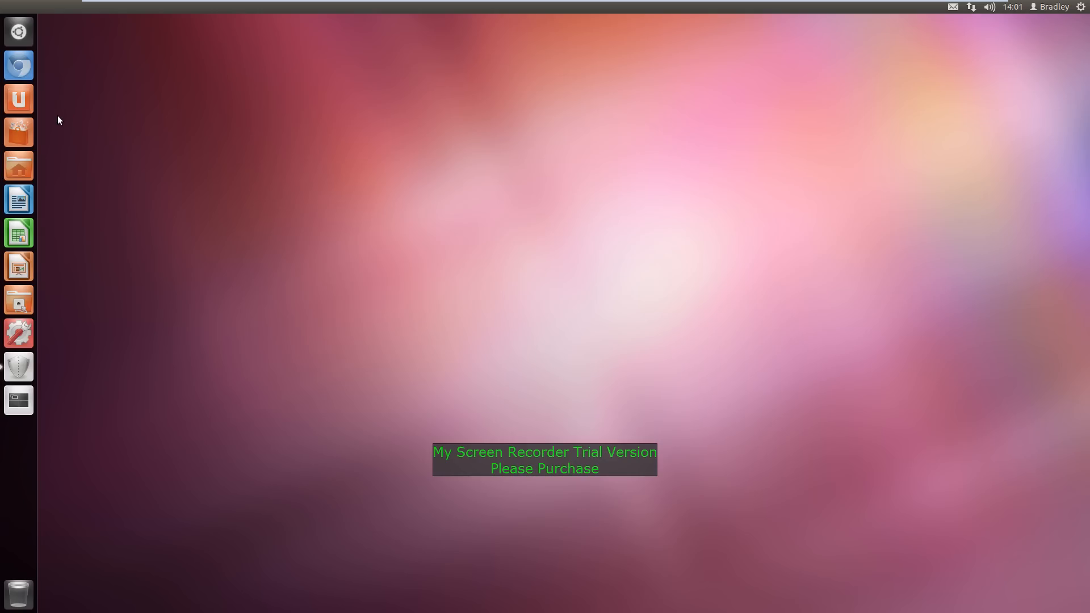
{"action": "mouse_move", "coordinate": [46, 170]}
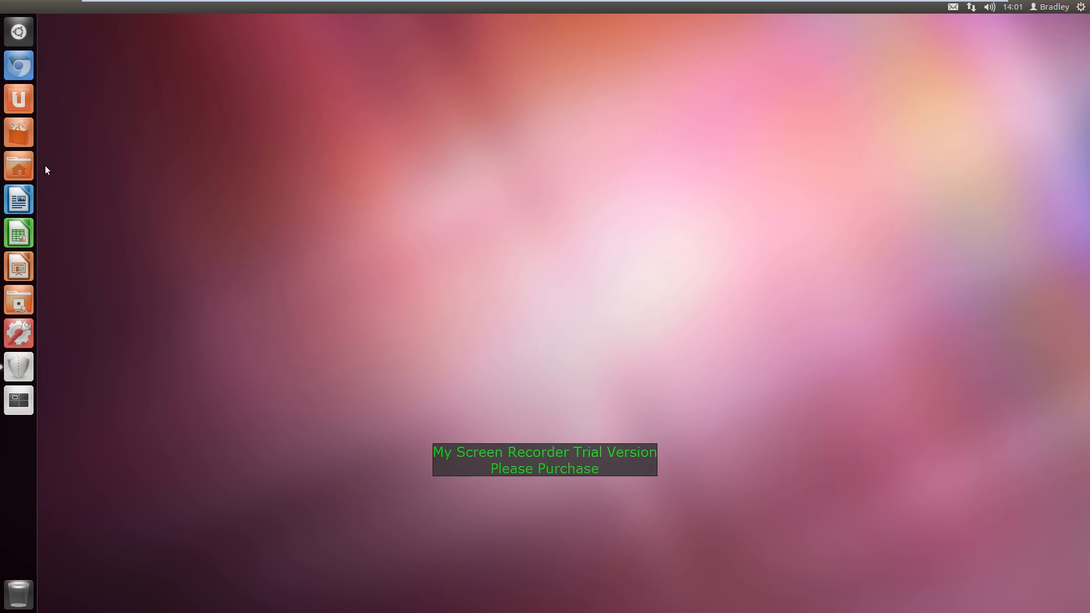
{"action": "mouse_move", "coordinate": [67, 369]}
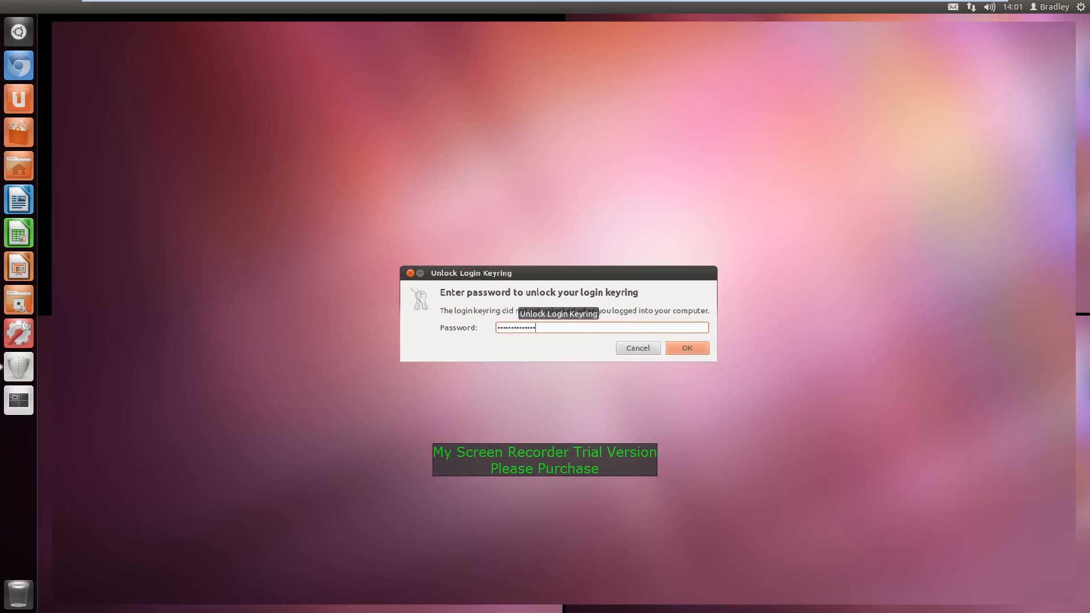
Step: Unlock the login keyring again and bring up the Dash home
{"action": "left_click", "coordinate": [685, 348]}
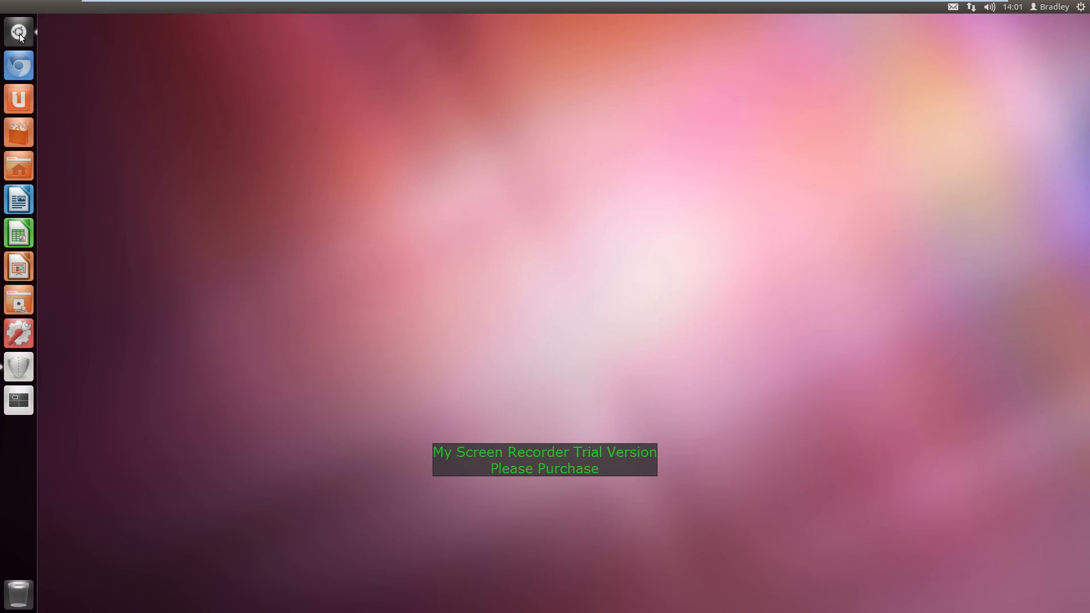
{"action": "left_click", "coordinate": [19, 32]}
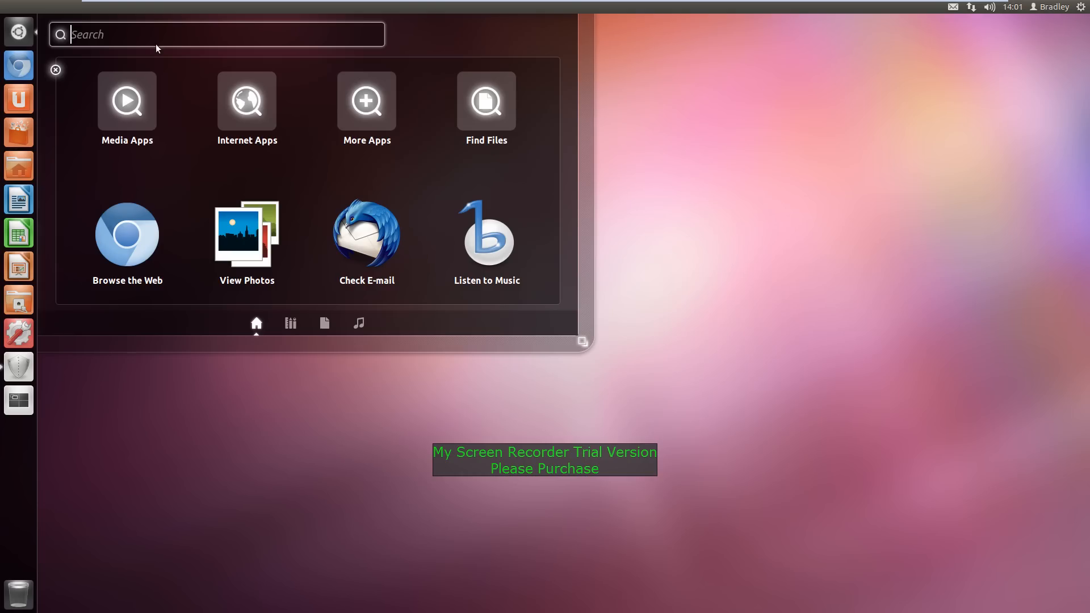
{"action": "mouse_move", "coordinate": [569, 338]}
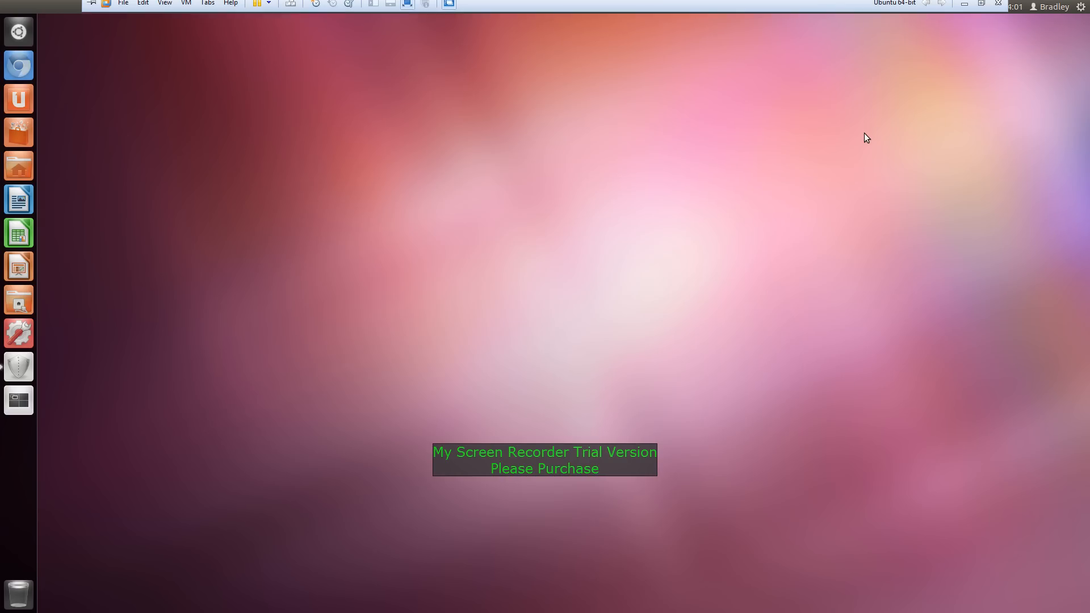
{"action": "mouse_move", "coordinate": [791, 143]}
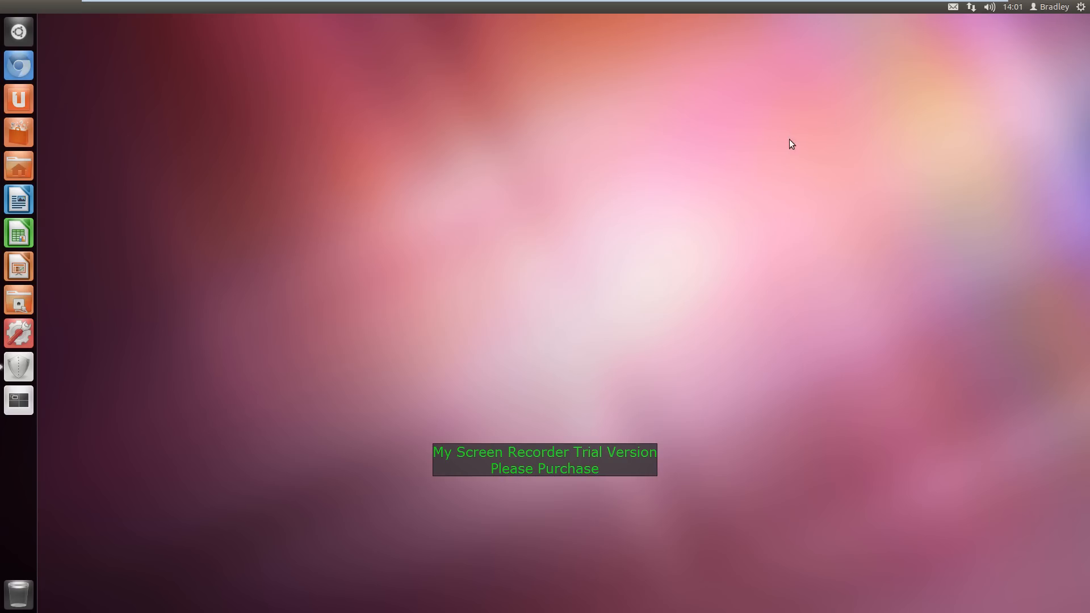
{"action": "mouse_move", "coordinate": [744, 236]}
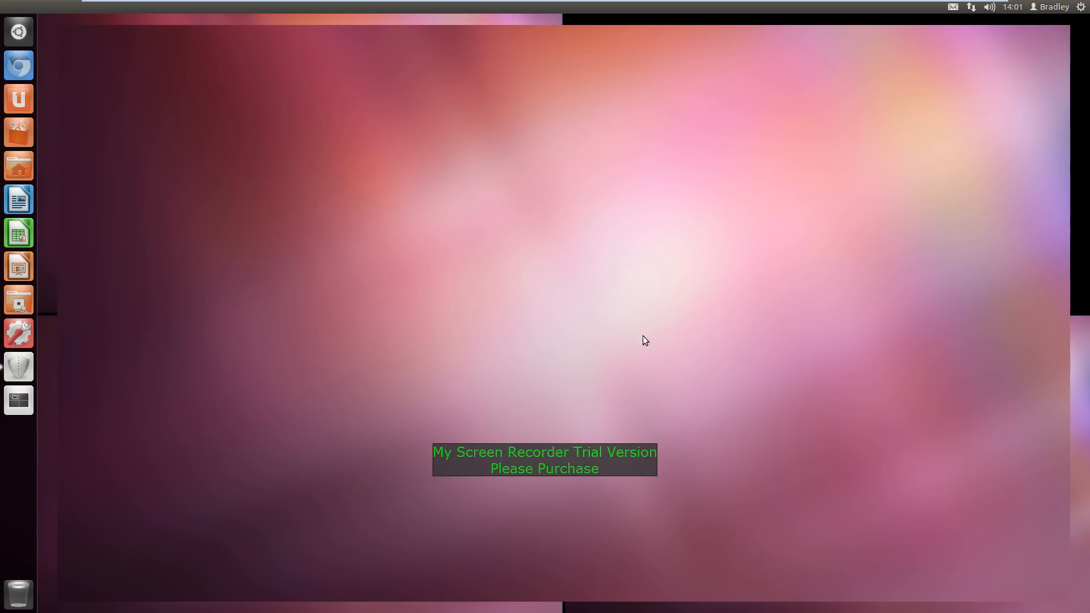
{"action": "mouse_move", "coordinate": [398, 328]}
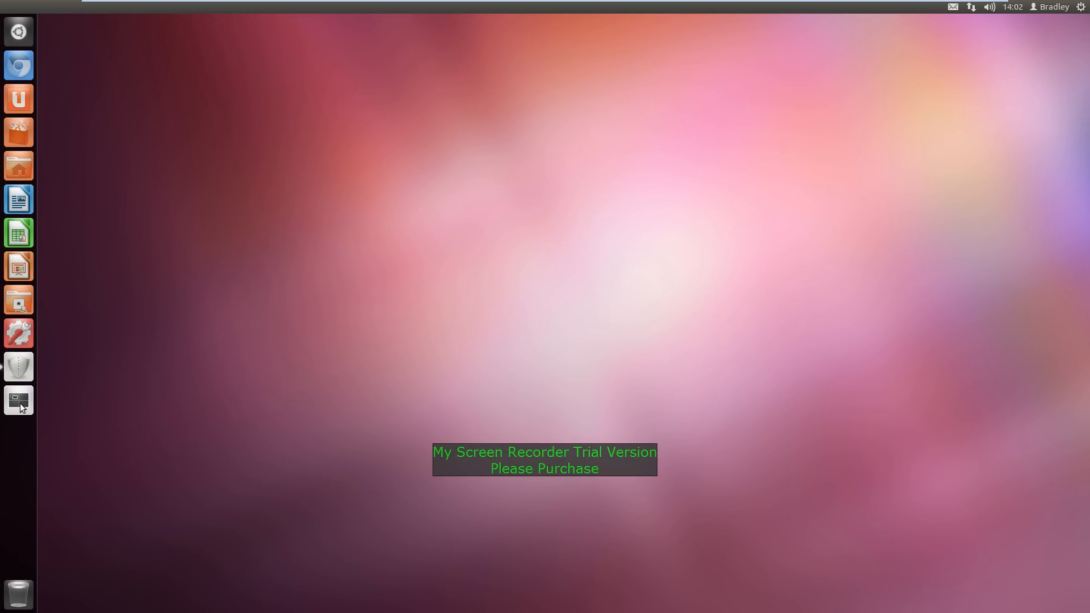
{"action": "mouse_move", "coordinate": [18, 401]}
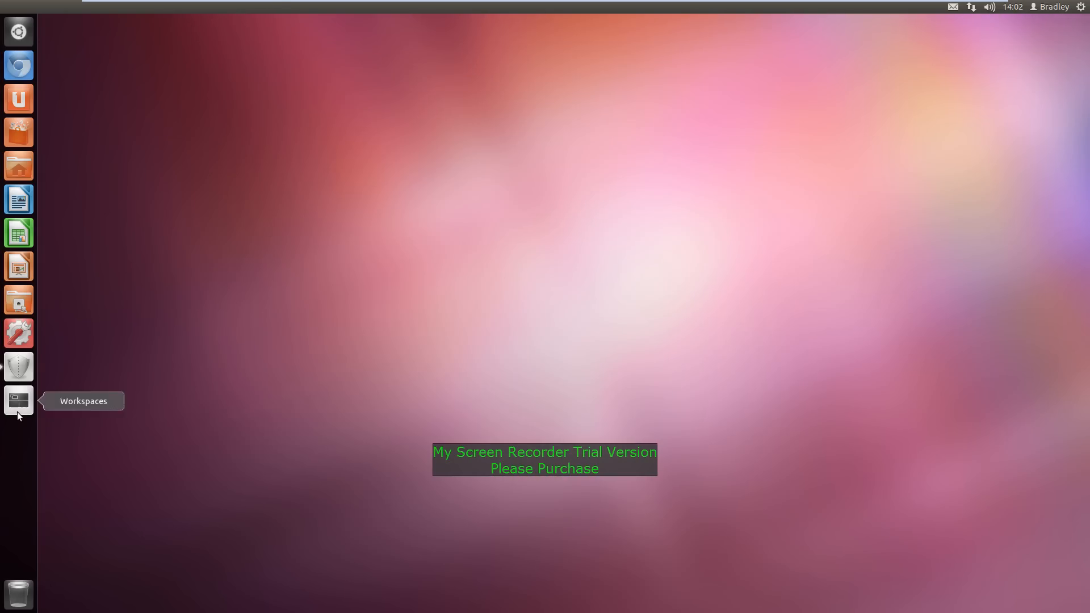
{"action": "left_click", "coordinate": [18, 400]}
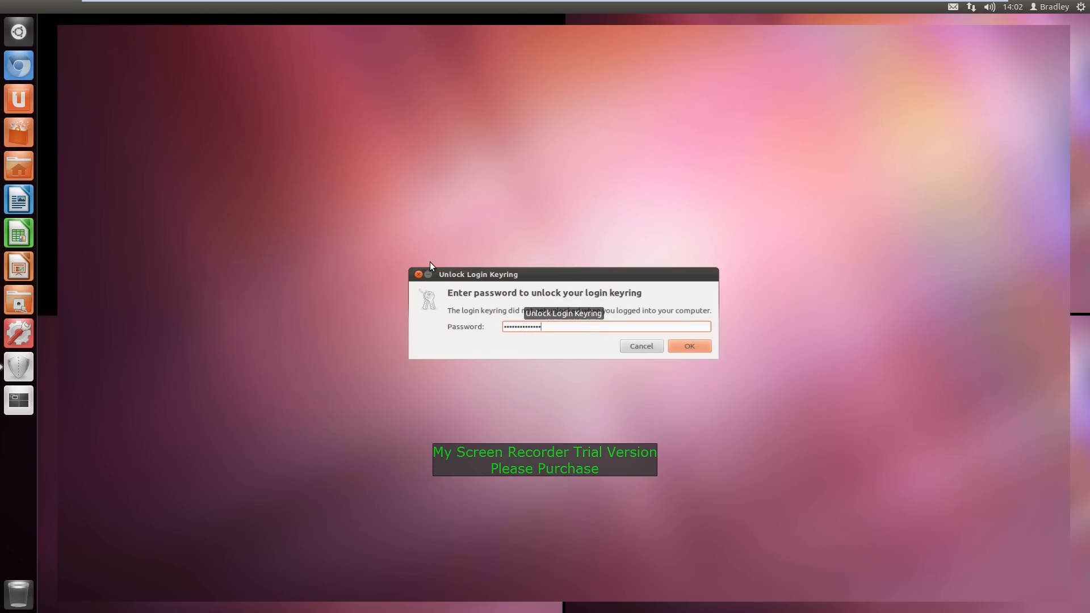
{"action": "left_click", "coordinate": [689, 347]}
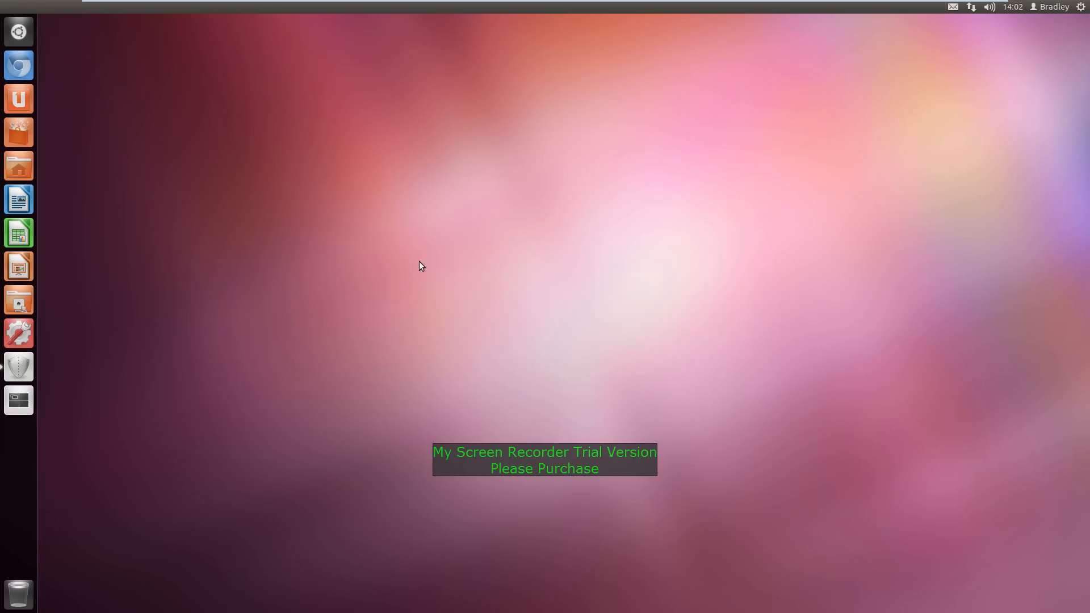
{"action": "mouse_move", "coordinate": [19, 166]}
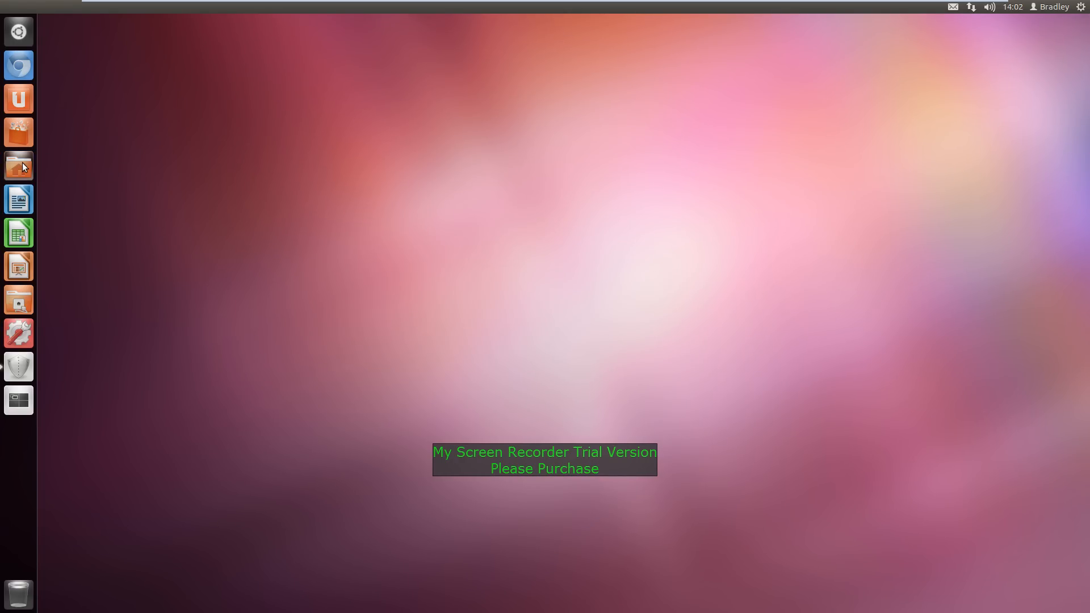
Step: Browse Downloads, Pictures and Ubuntu One in the home folder, then drag the window right
{"action": "left_click", "coordinate": [18, 165]}
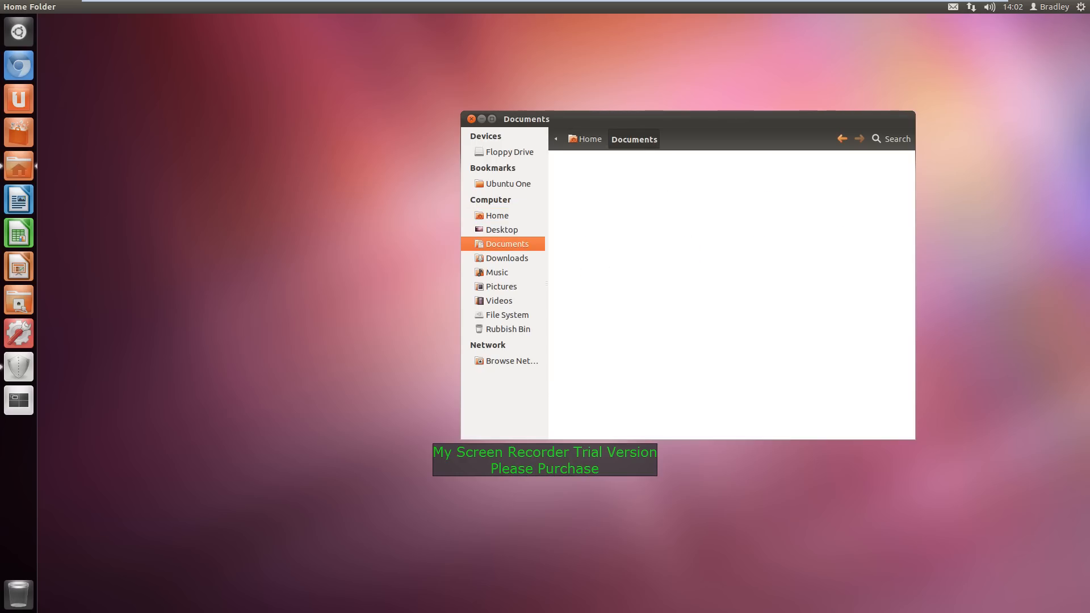
{"action": "left_click", "coordinate": [508, 258]}
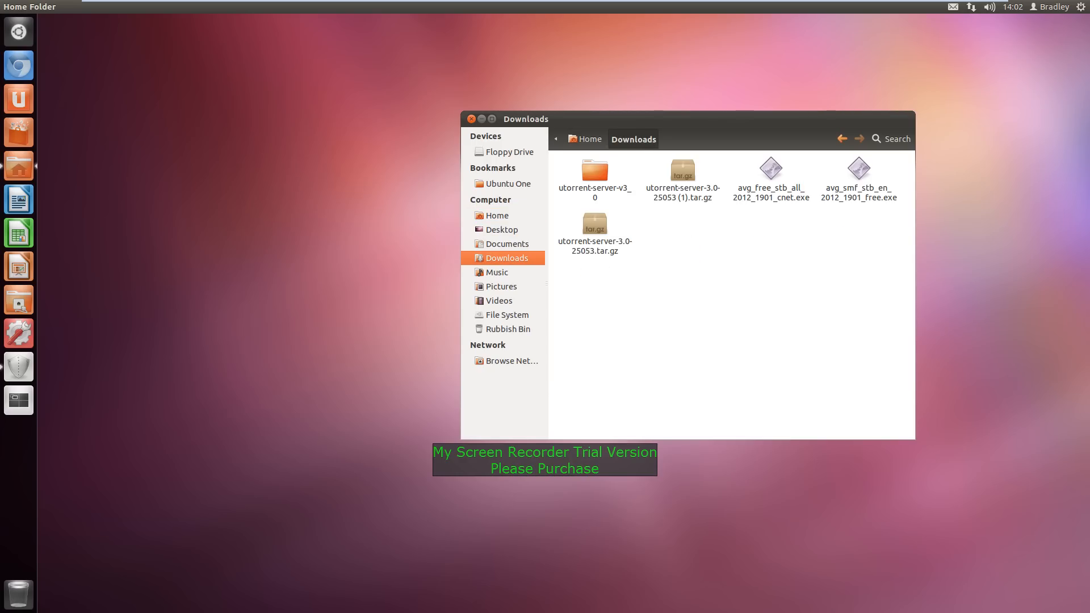
{"action": "left_click", "coordinate": [500, 286]}
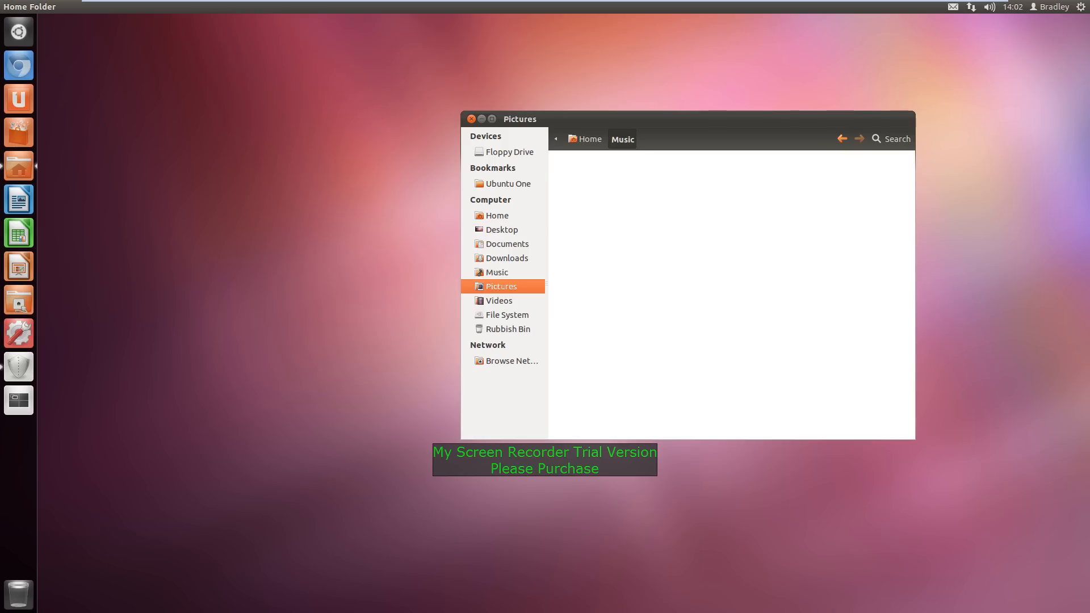
{"action": "left_click", "coordinate": [509, 184]}
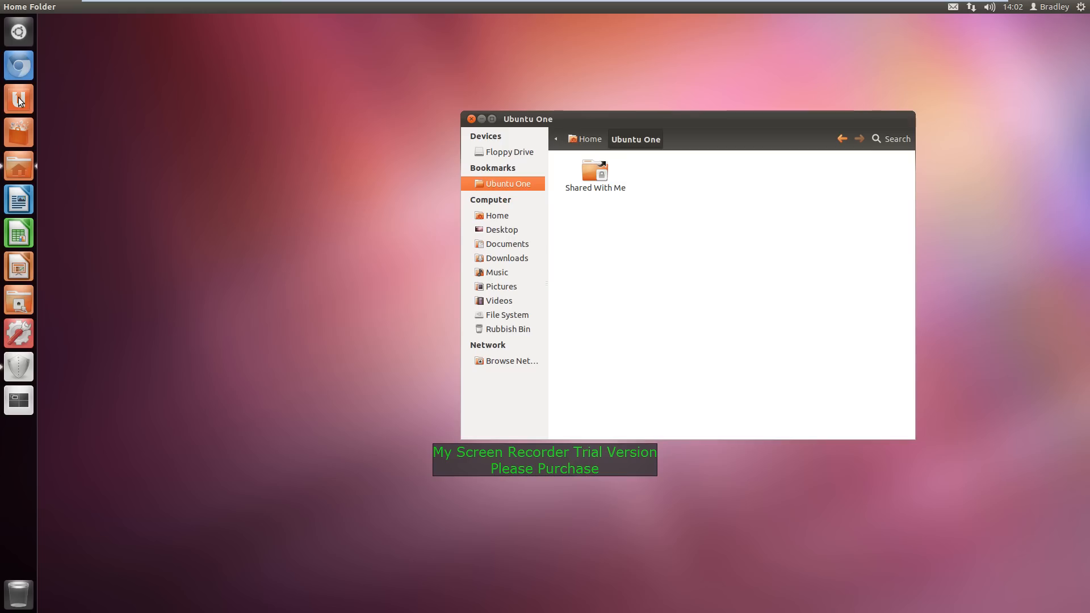
{"action": "left_click_drag", "start_coordinate": [527, 118], "coordinate": [741, 131]}
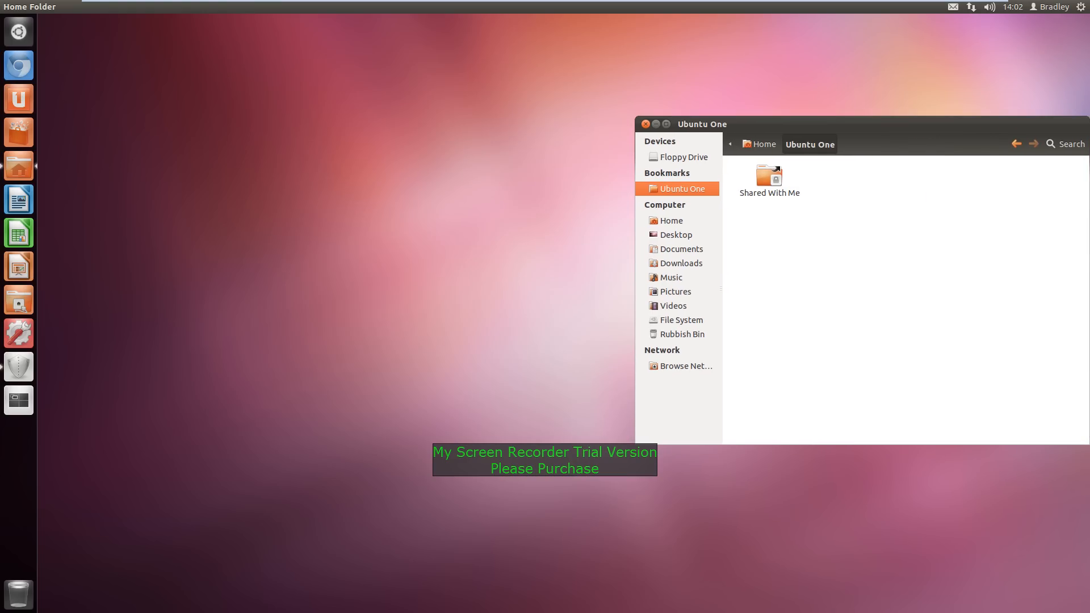
Step: Launch the Ubuntu One Control Panel, then close the file manager and the control panel
{"action": "left_click", "coordinate": [18, 98]}
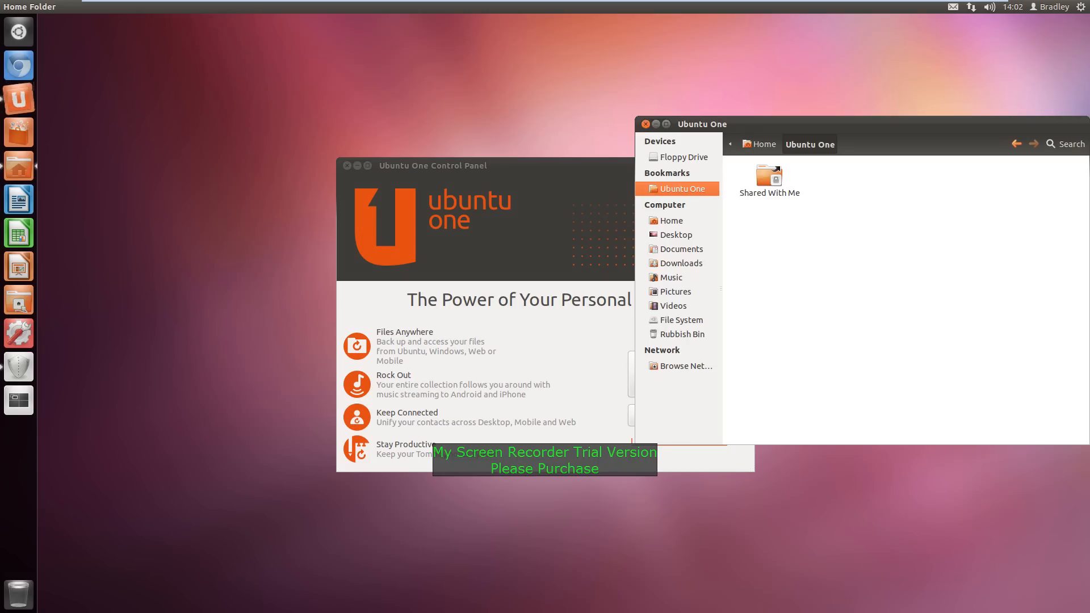
{"action": "left_click", "coordinate": [432, 166]}
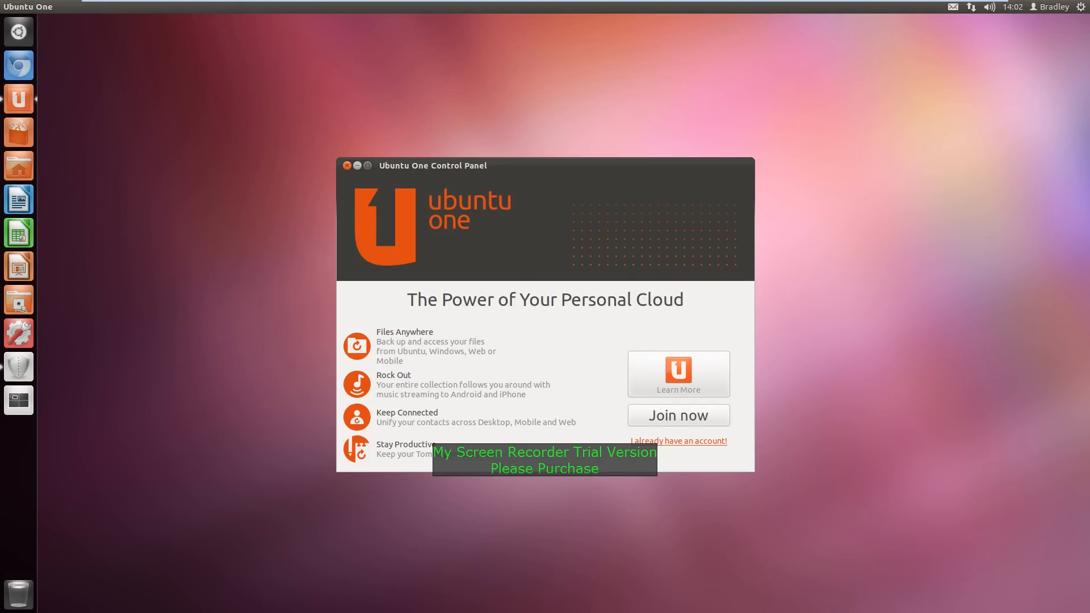
{"action": "left_click", "coordinate": [347, 165]}
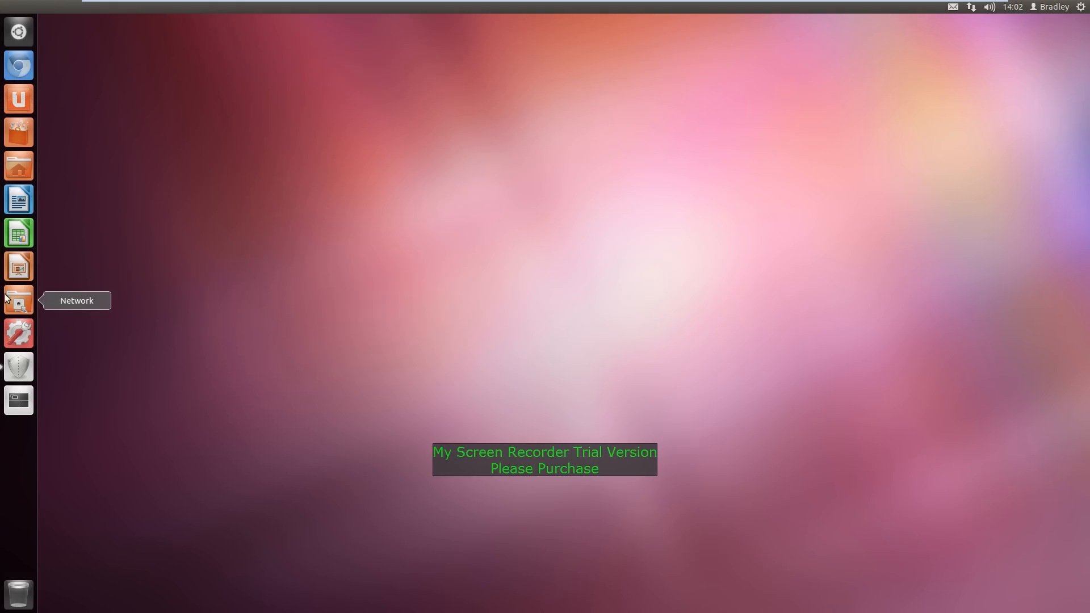
{"action": "mouse_move", "coordinate": [21, 34]}
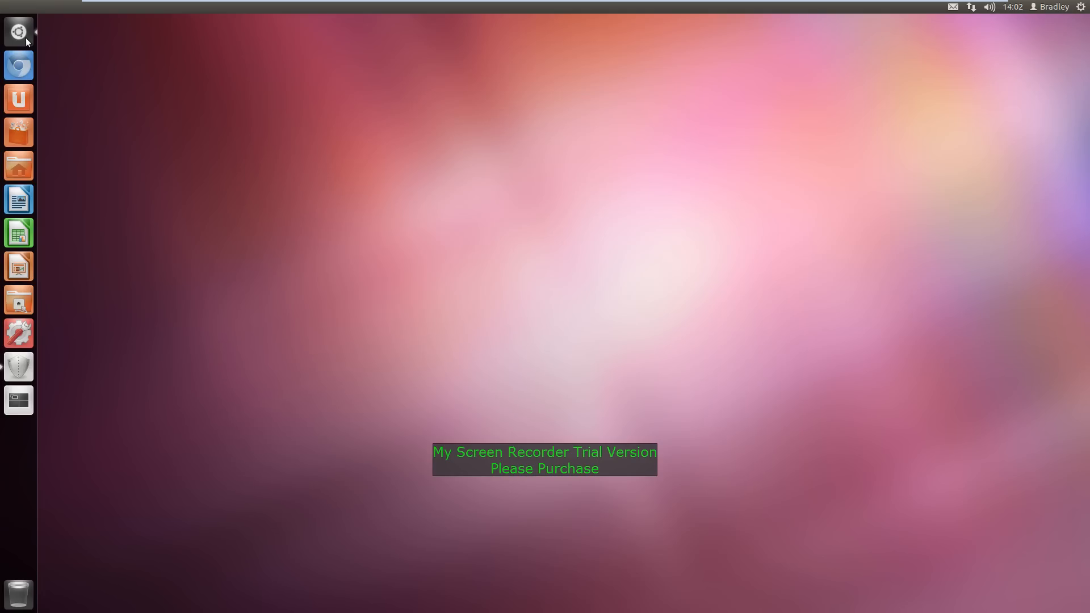
Step: Open the Dash, view recent files and downloads, then switch to the applications list
{"action": "left_click", "coordinate": [18, 32]}
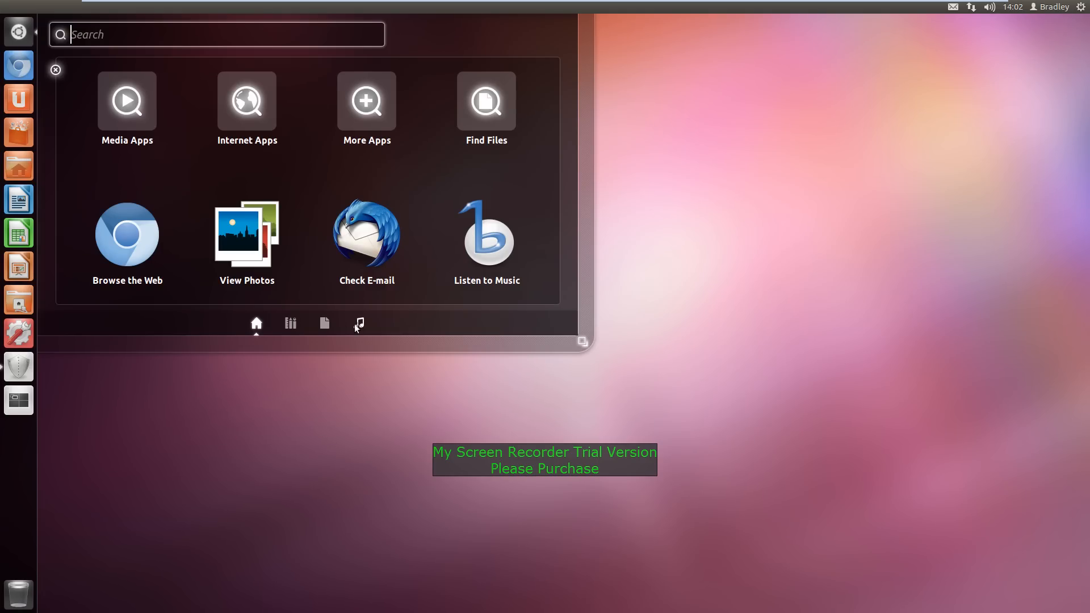
{"action": "left_click", "coordinate": [324, 323]}
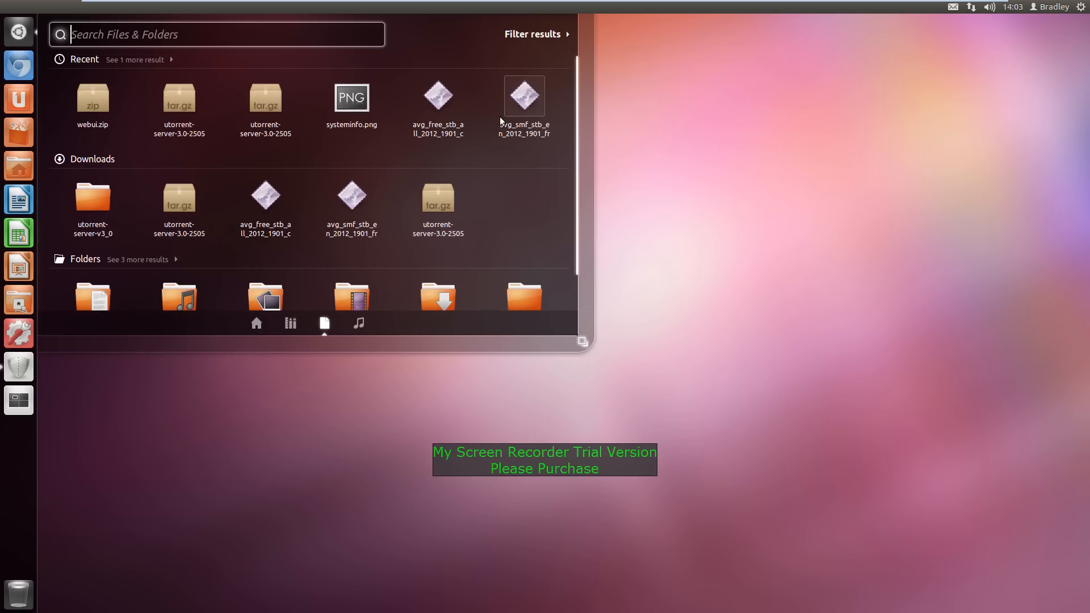
{"action": "left_click", "coordinate": [290, 323]}
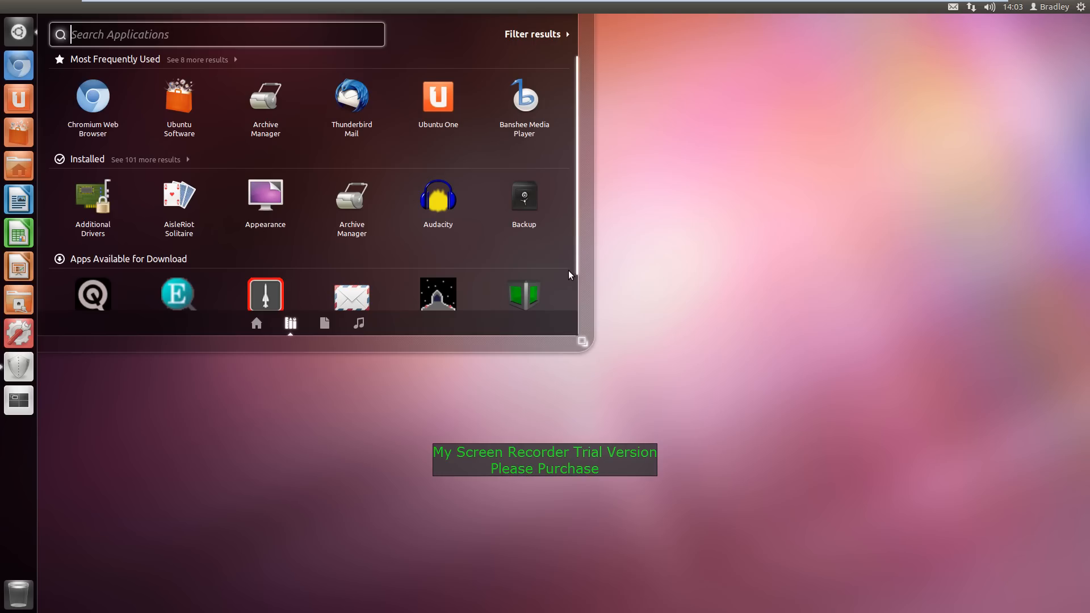
{"action": "mouse_move", "coordinate": [194, 6]}
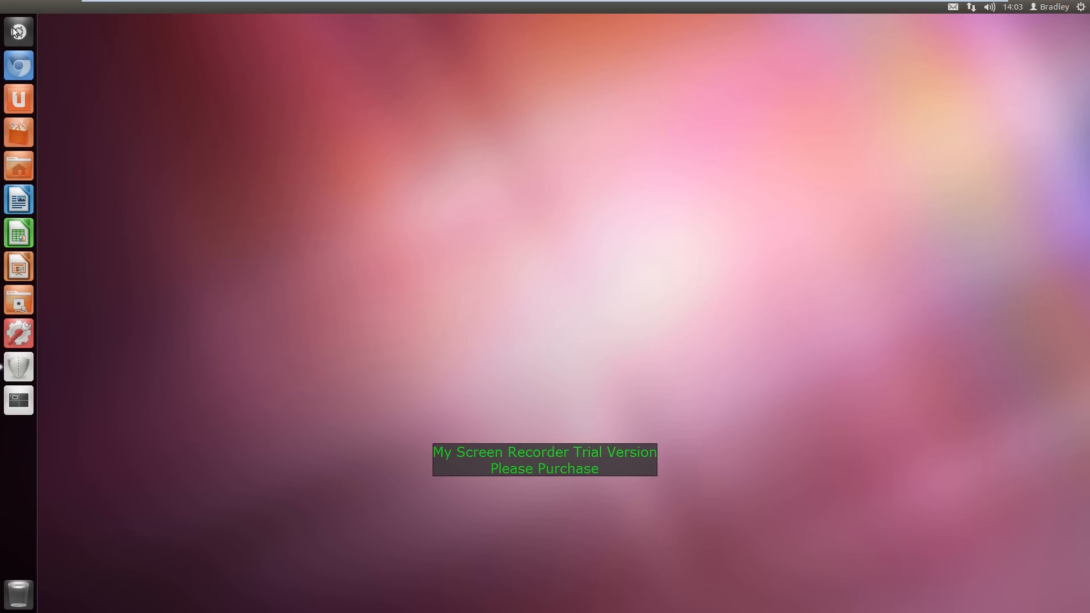
{"action": "mouse_move", "coordinate": [18, 334]}
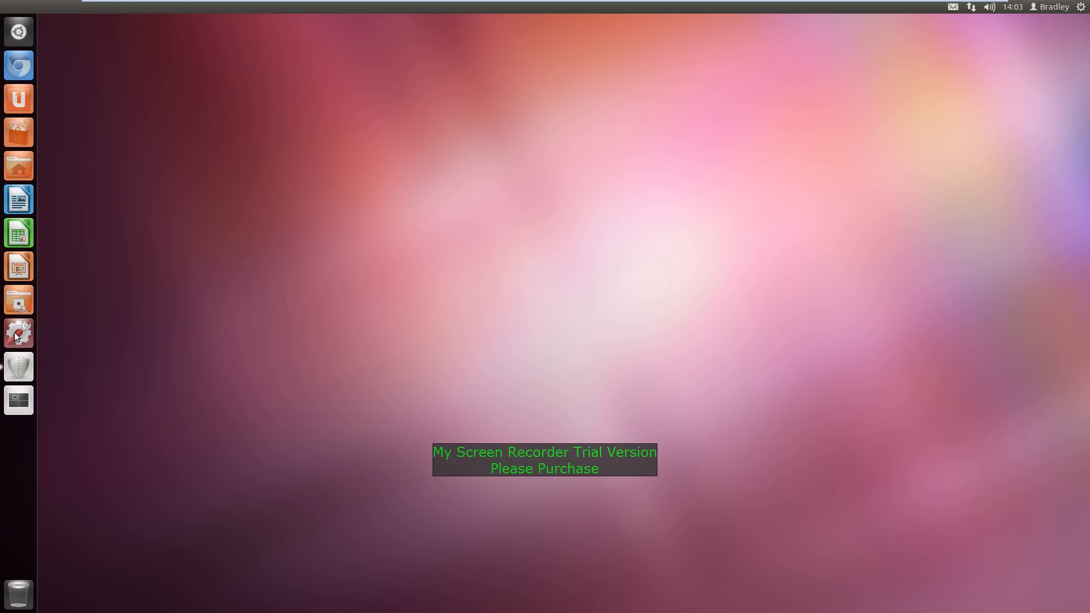
Step: Launch System Settings from the launcher and move its window up and to the right
{"action": "left_click", "coordinate": [19, 332]}
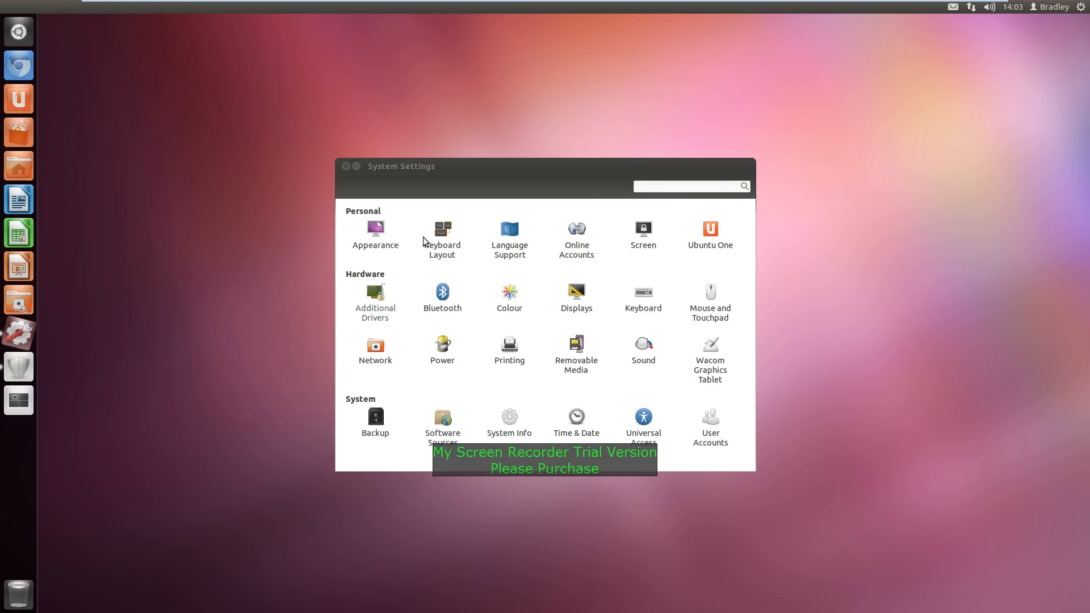
{"action": "left_click_drag", "start_coordinate": [402, 167], "coordinate": [487, 91]}
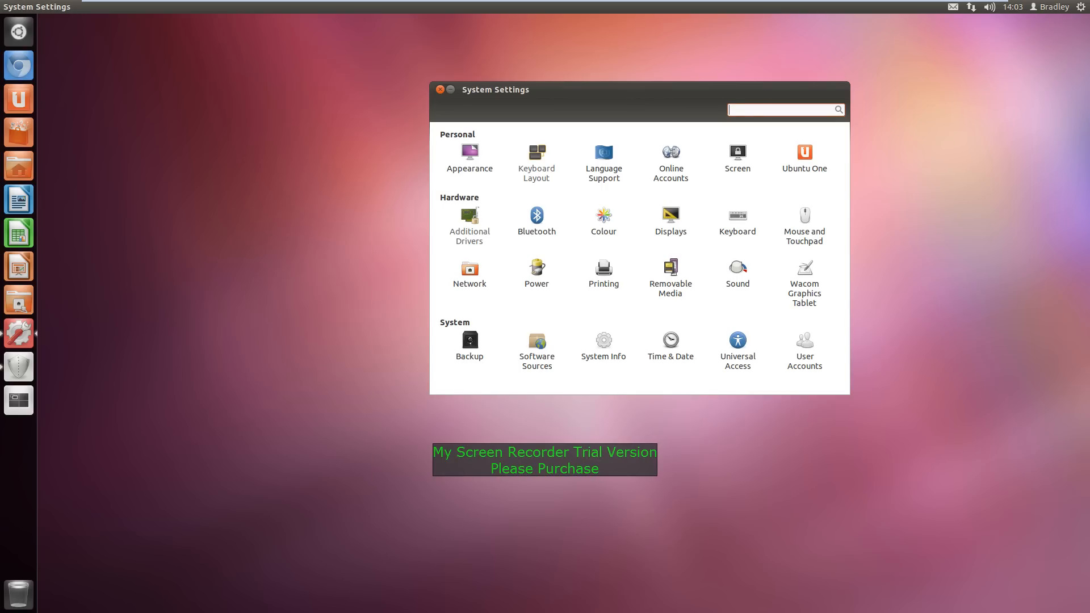
{"action": "mouse_move", "coordinate": [18, 400]}
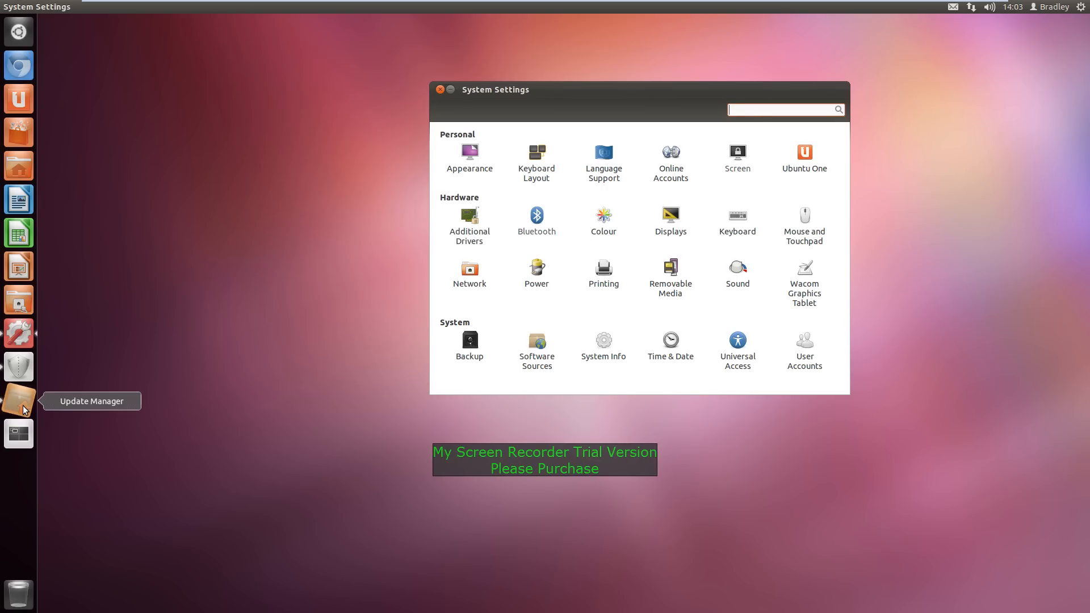
{"action": "left_click", "coordinate": [17, 399]}
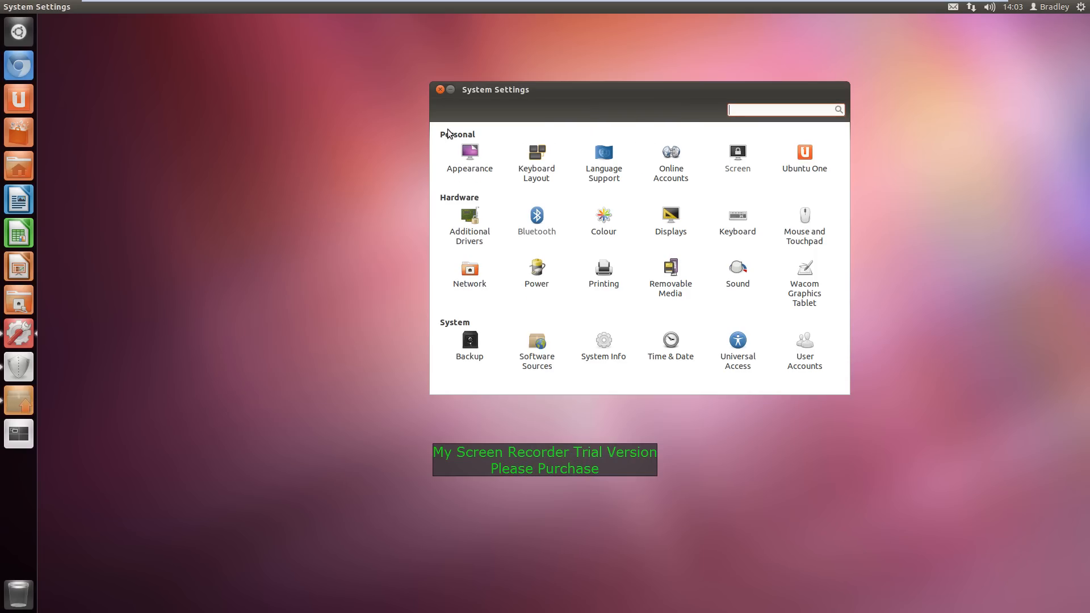
{"action": "left_click", "coordinate": [469, 154]}
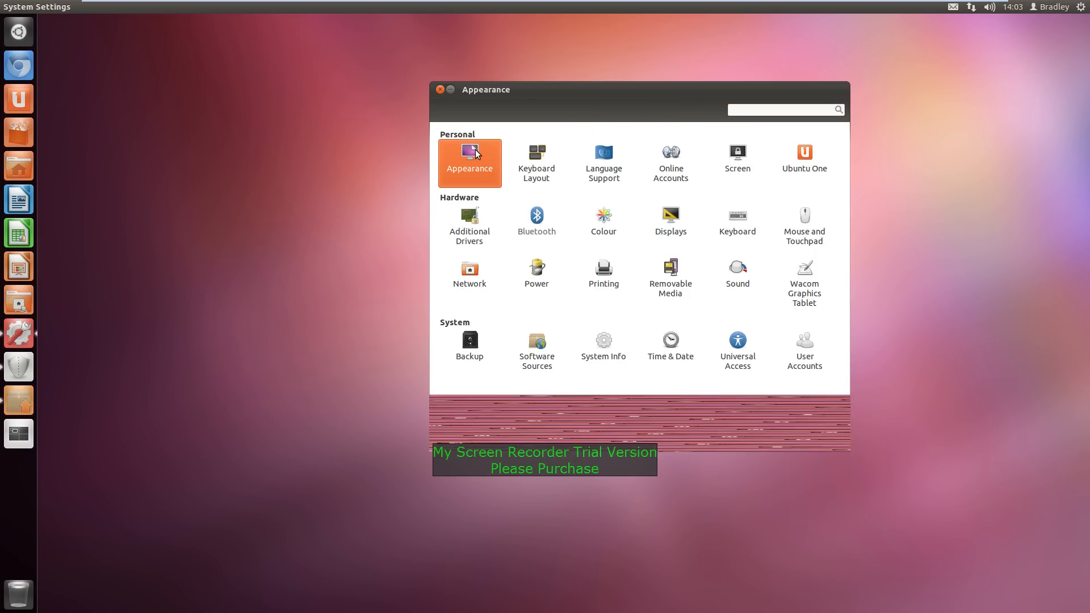
{"action": "left_click", "coordinate": [470, 163]}
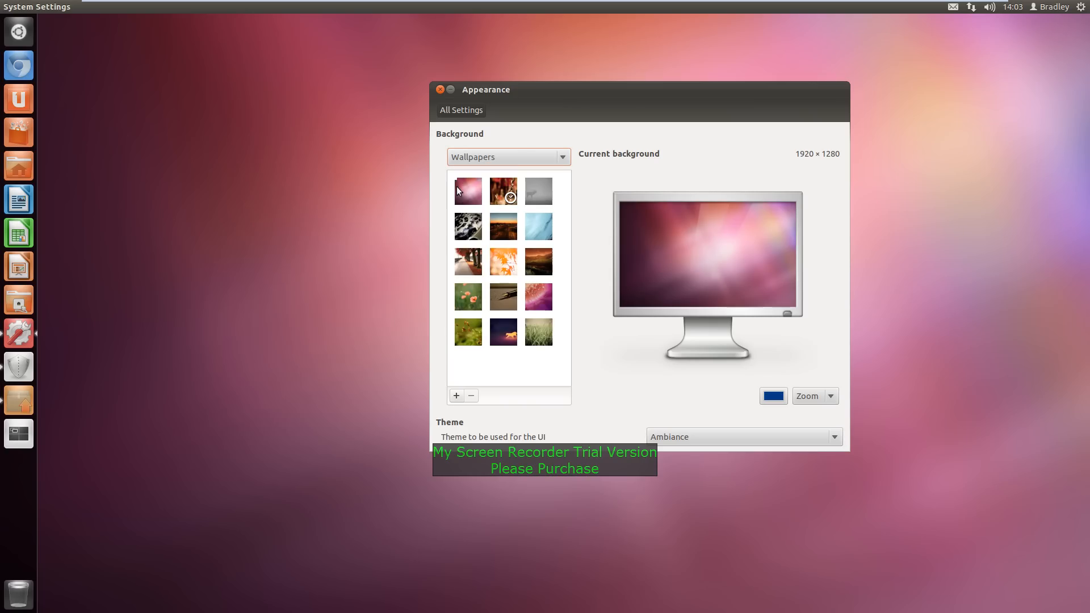
{"action": "left_click", "coordinate": [508, 157]}
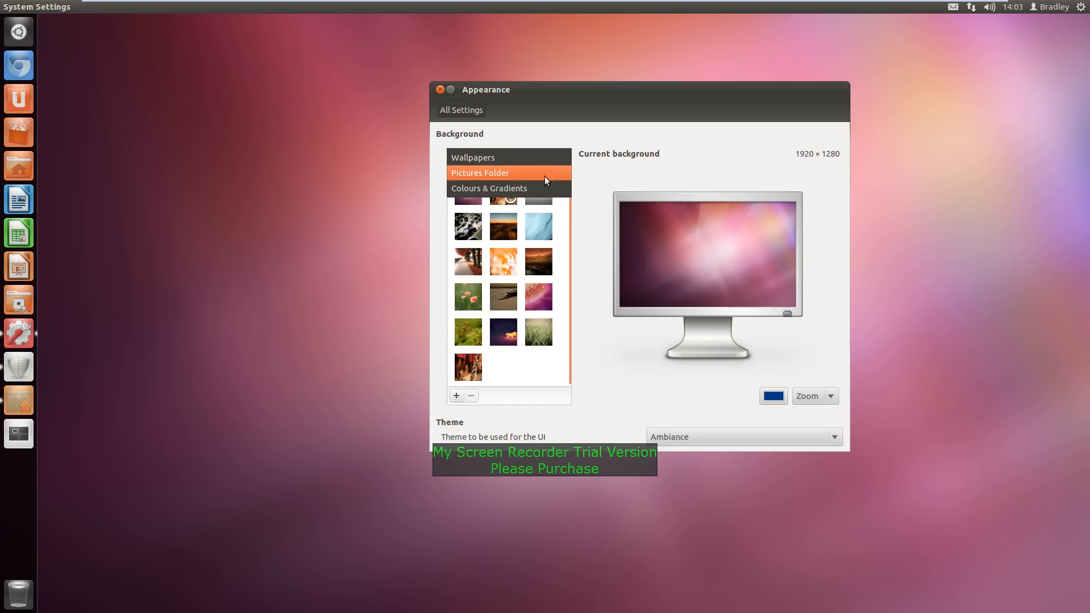
{"action": "left_click", "coordinate": [473, 156]}
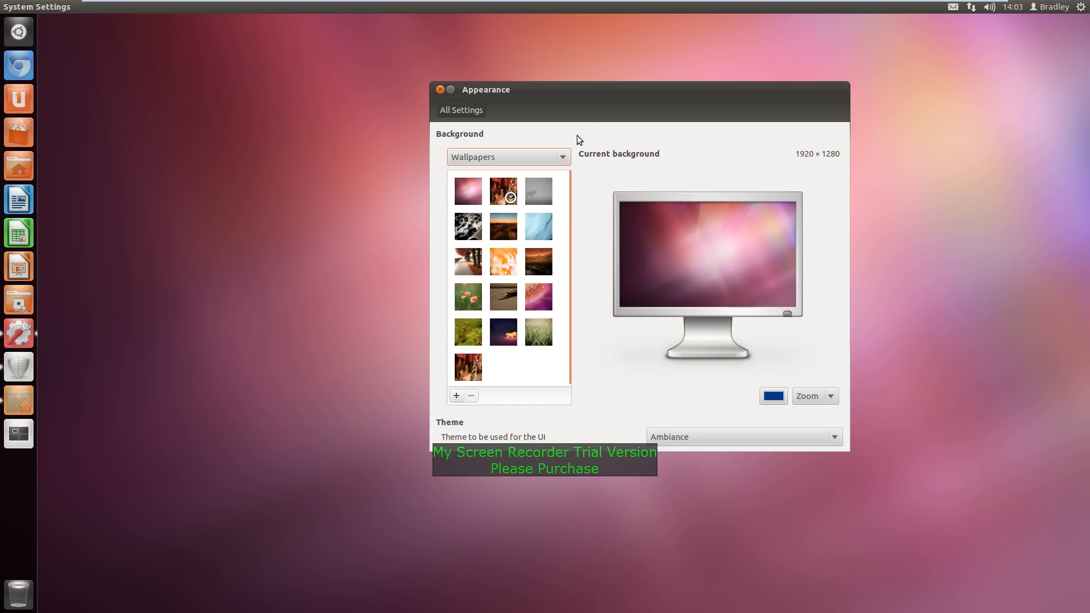
{"action": "left_click", "coordinate": [461, 109]}
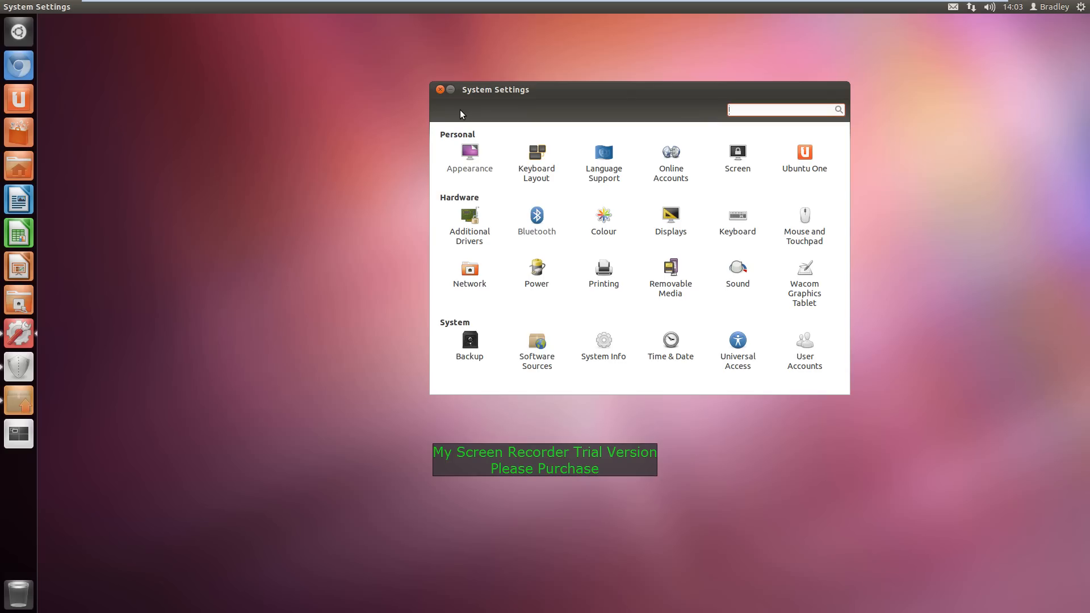
{"action": "mouse_move", "coordinate": [644, 187]}
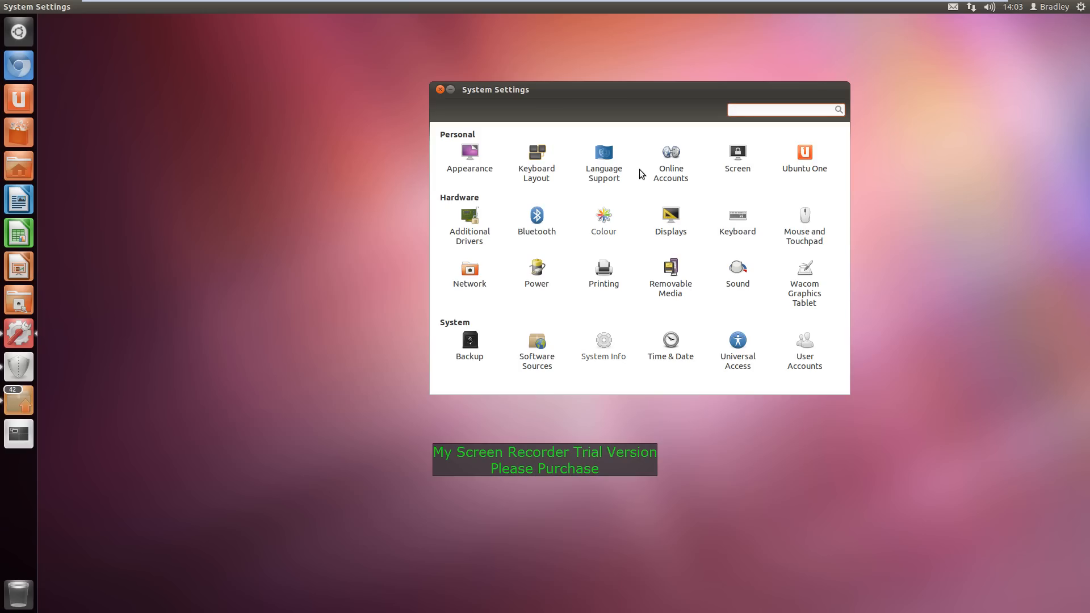
{"action": "left_click", "coordinate": [470, 161]}
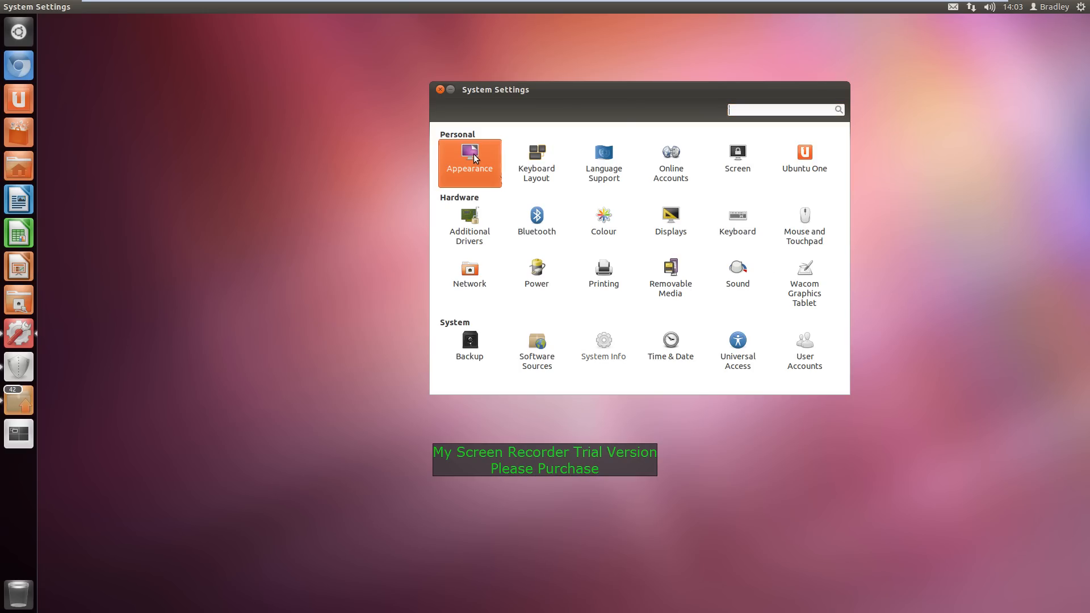
{"action": "left_click", "coordinate": [470, 160]}
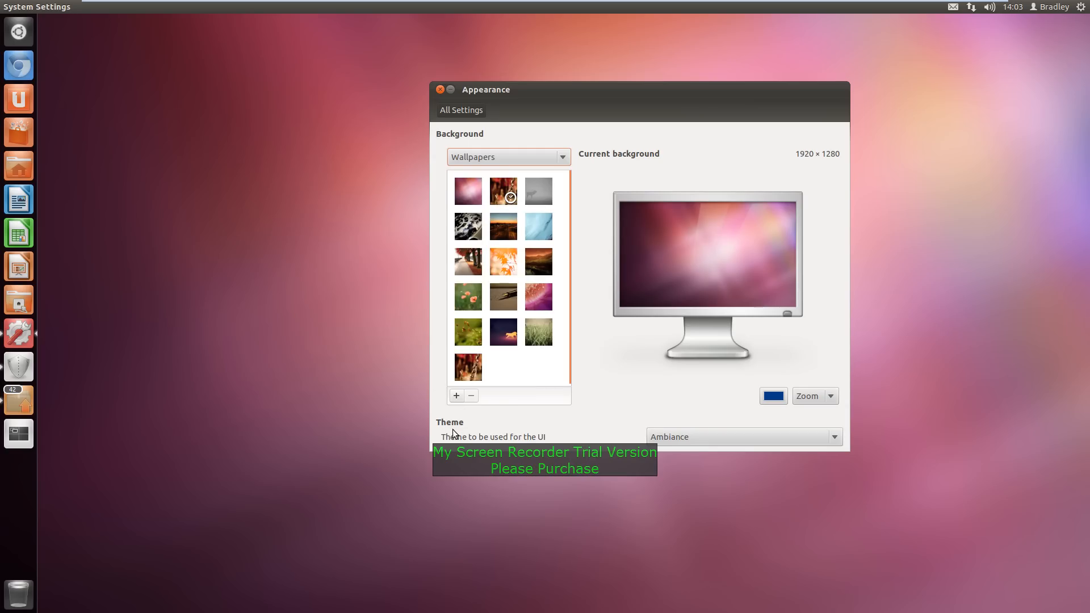
{"action": "left_click", "coordinate": [742, 437]}
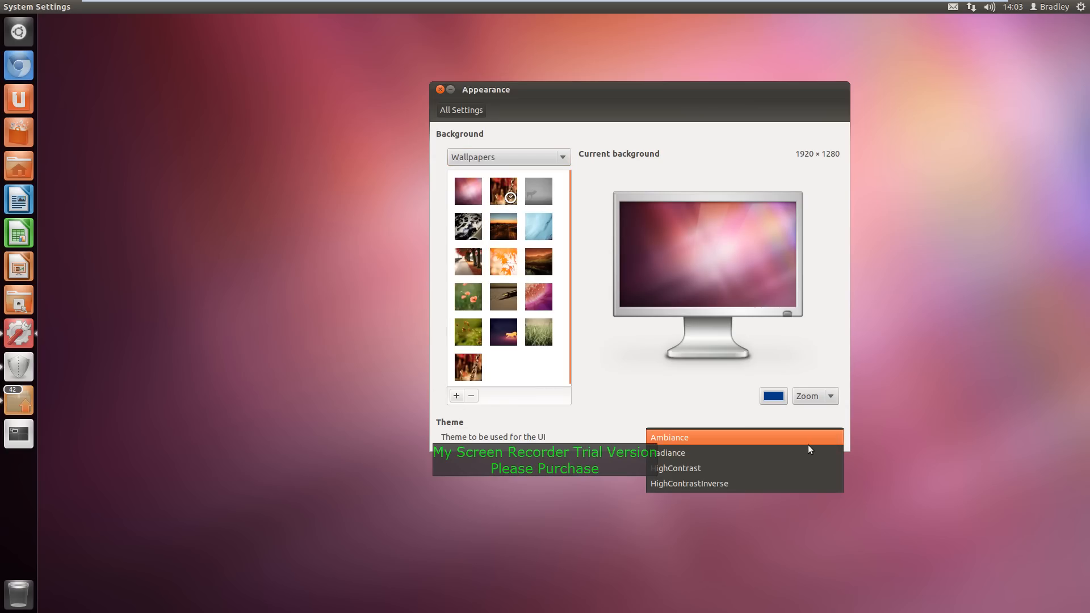
{"action": "left_click", "coordinate": [669, 437]}
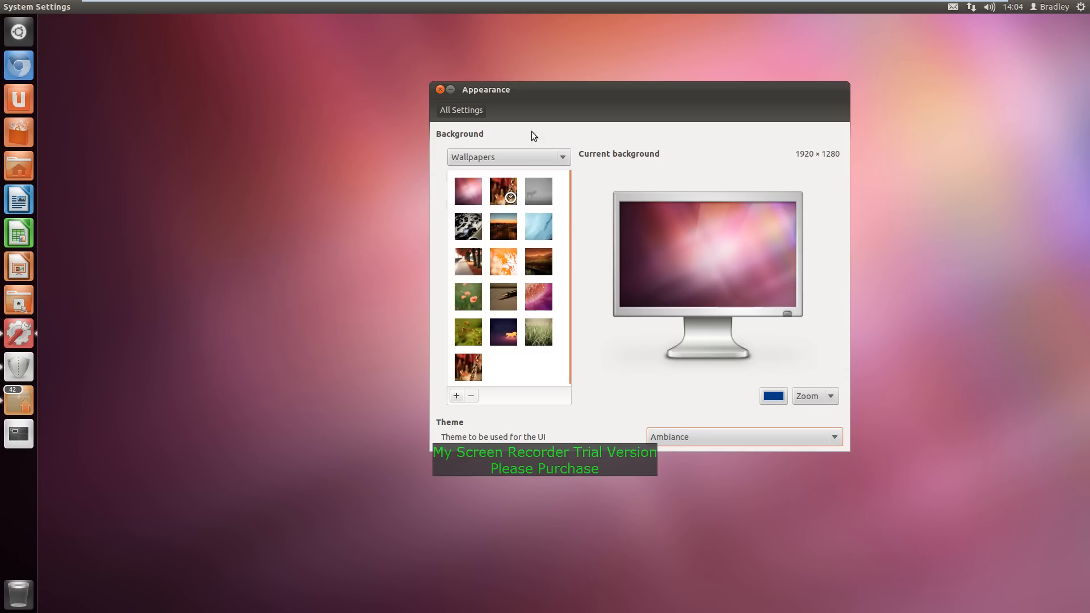
{"action": "left_click", "coordinate": [461, 110]}
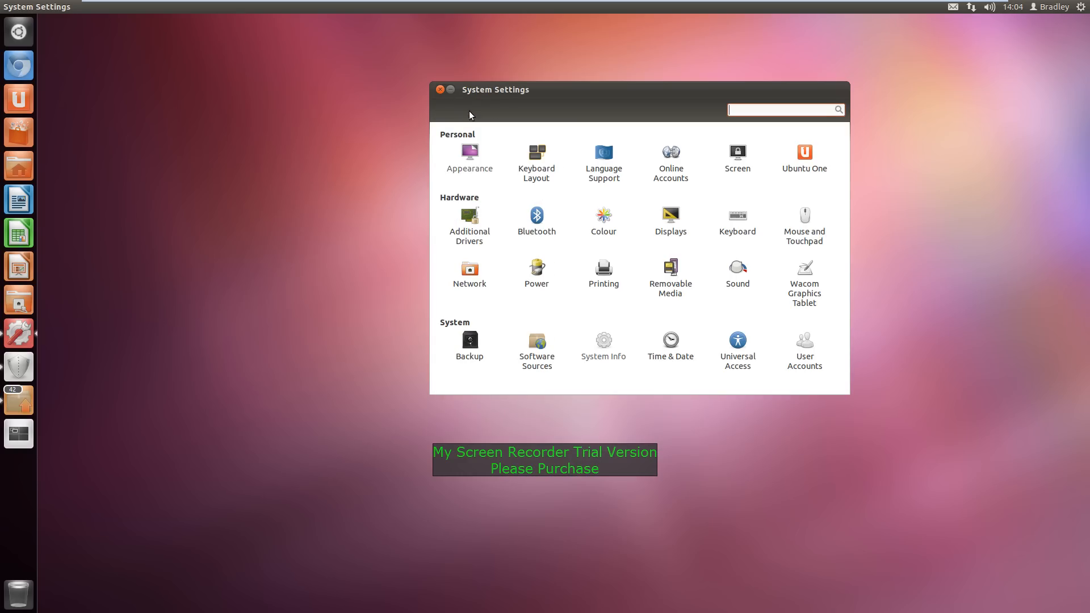
{"action": "mouse_move", "coordinate": [775, 162]}
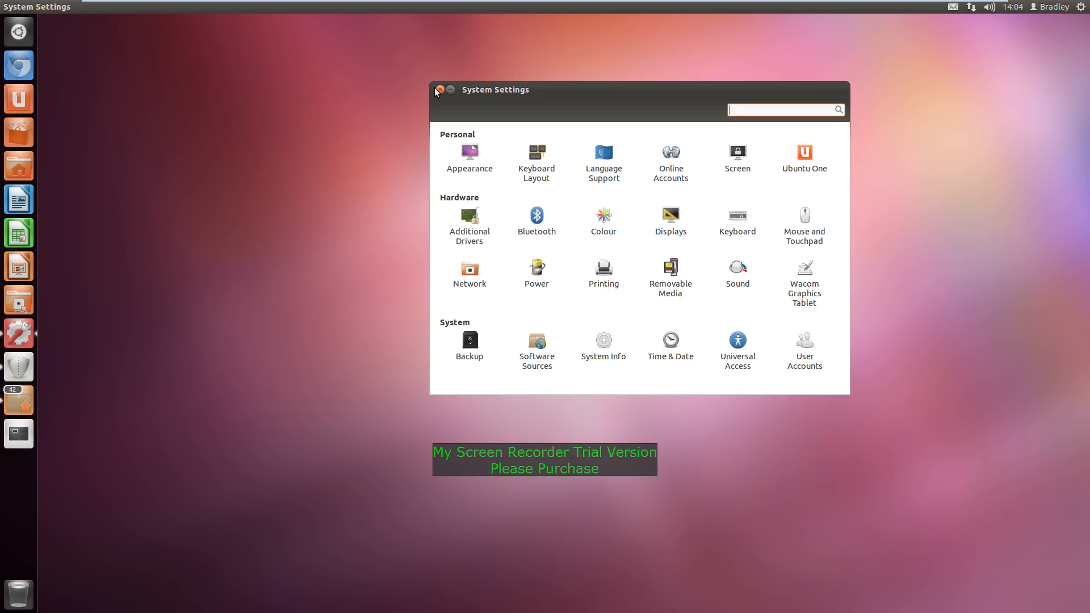
Step: Close System Settings, glance at the Dash's Applications lens, then pick Log Out from the session menu
{"action": "left_click", "coordinate": [436, 89]}
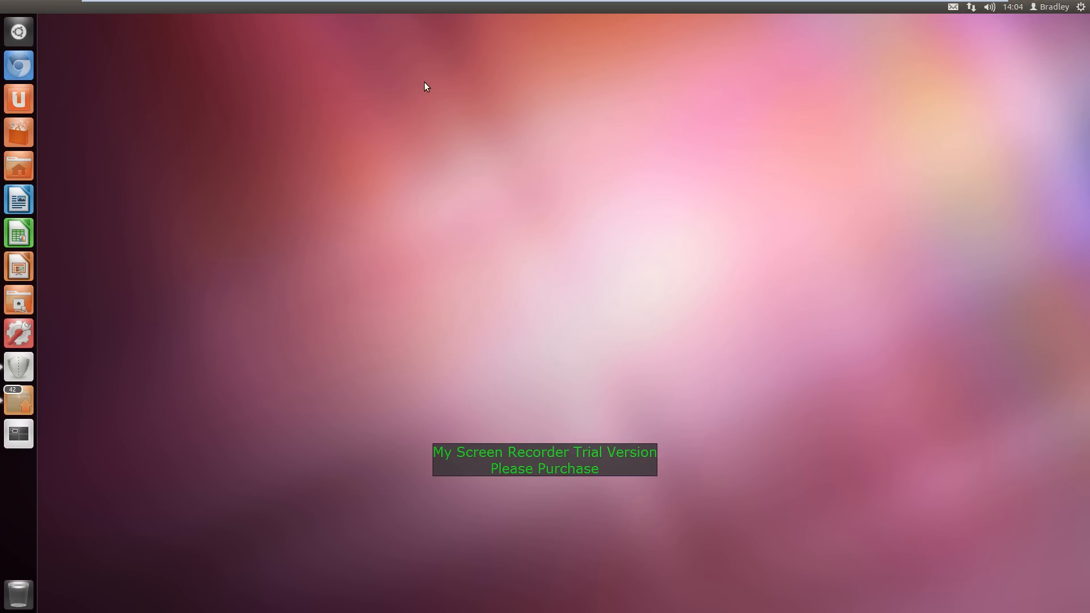
{"action": "mouse_move", "coordinate": [224, 344]}
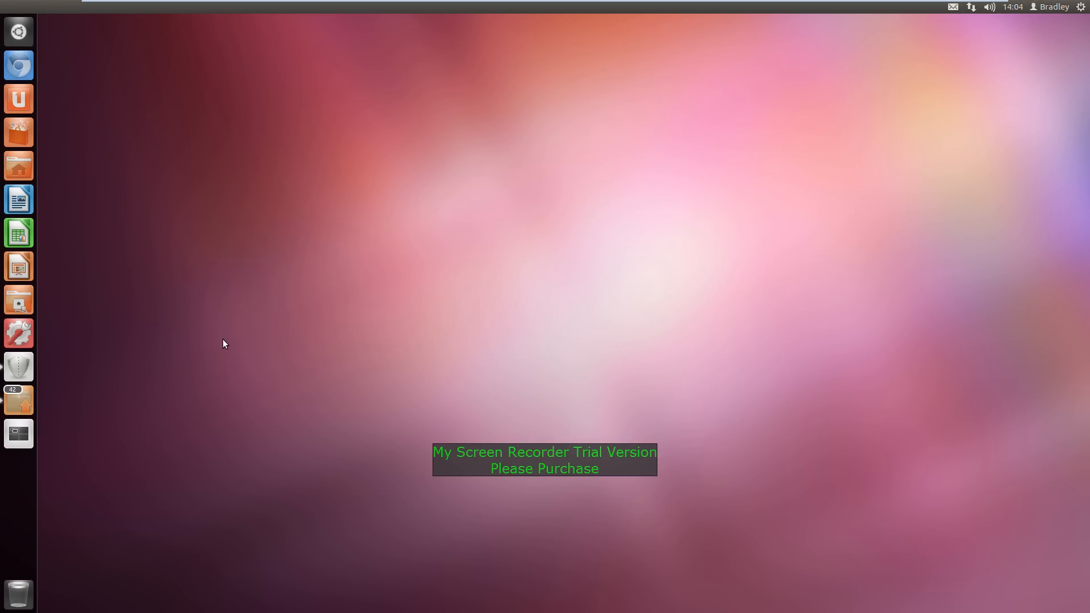
{"action": "mouse_move", "coordinate": [337, 244]}
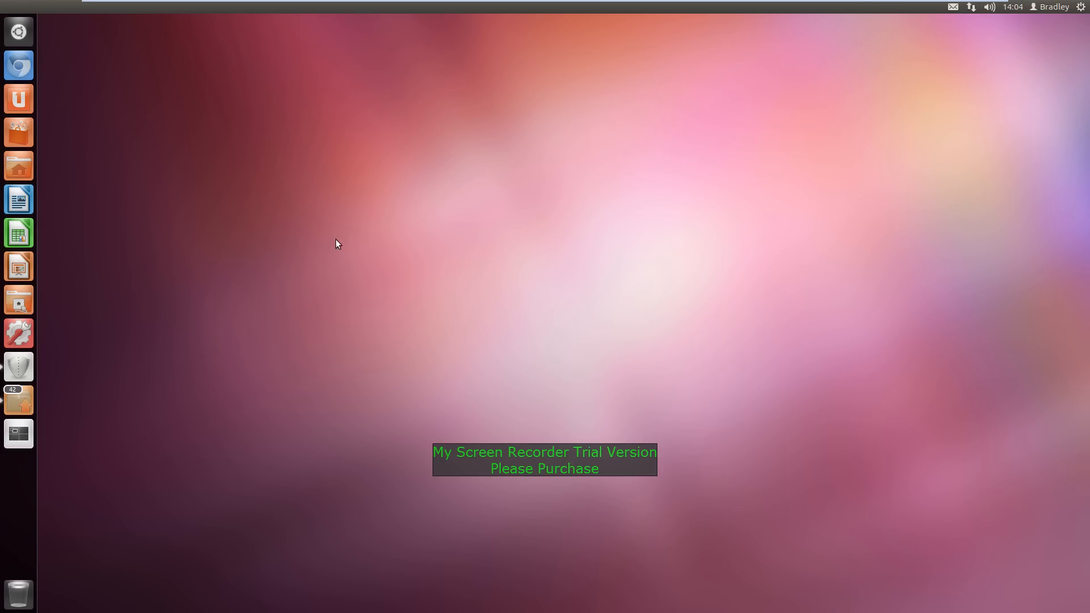
{"action": "mouse_move", "coordinate": [1083, 57]}
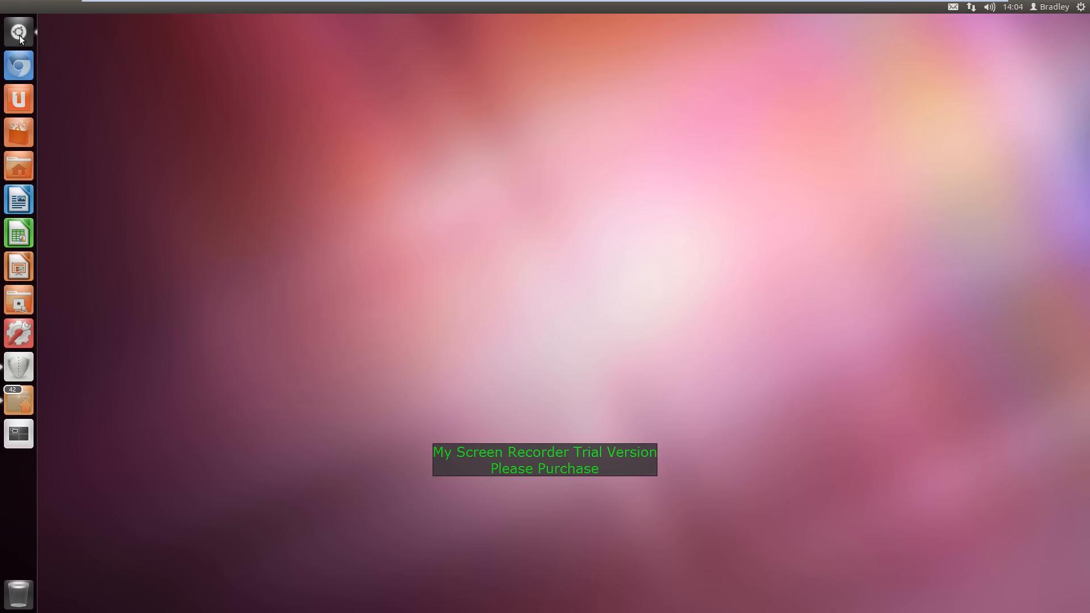
{"action": "left_click", "coordinate": [18, 32]}
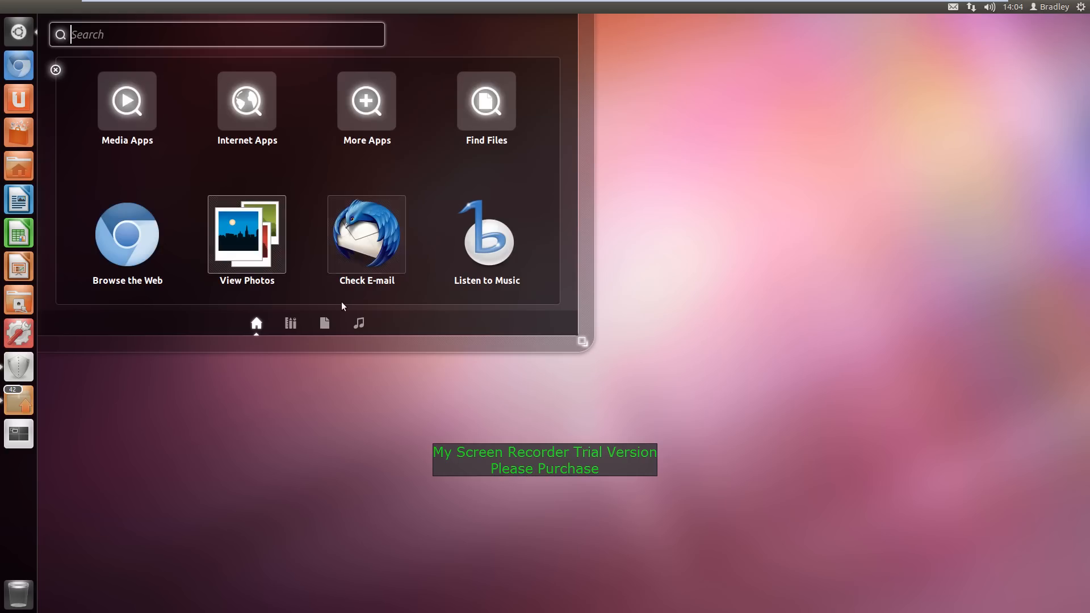
{"action": "left_click", "coordinate": [290, 323]}
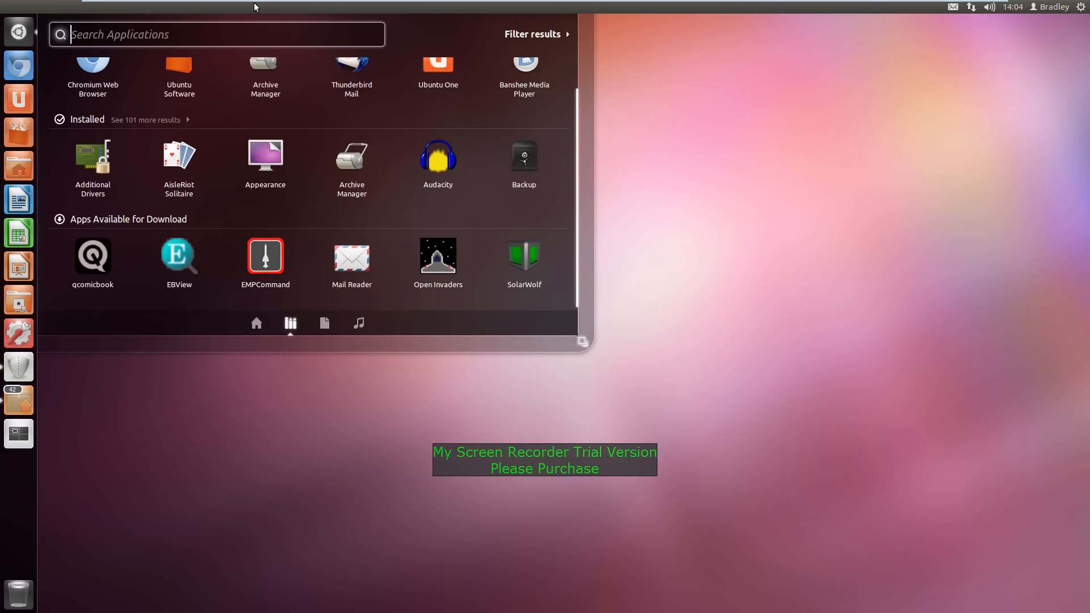
{"action": "left_click", "coordinate": [1054, 7]}
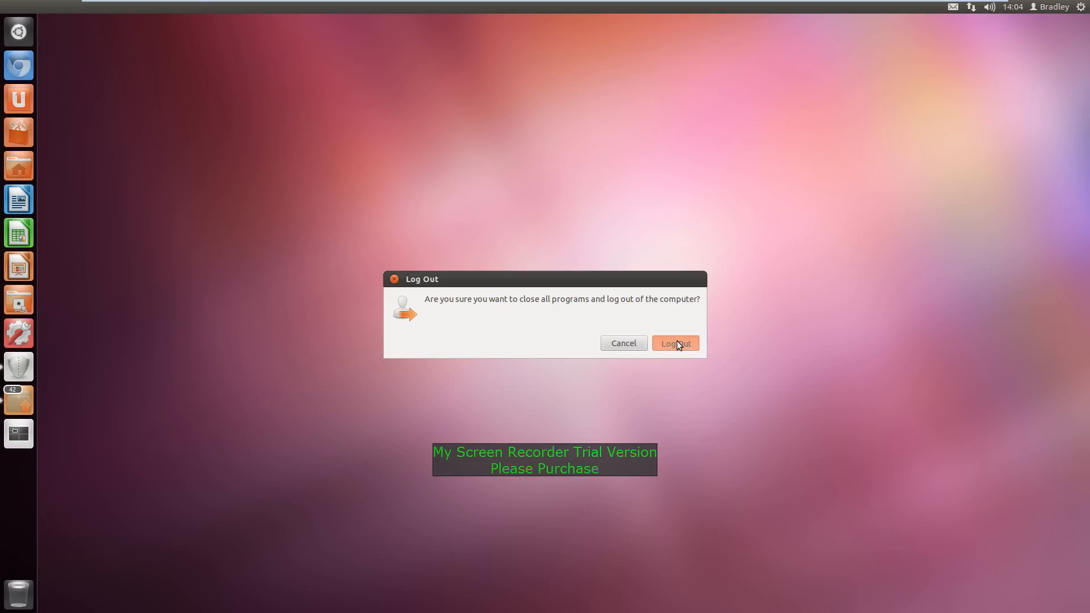
Step: Confirm Log Out, force past the running program, cancel the keyring prompt, and close Update Manager
{"action": "left_click", "coordinate": [674, 344]}
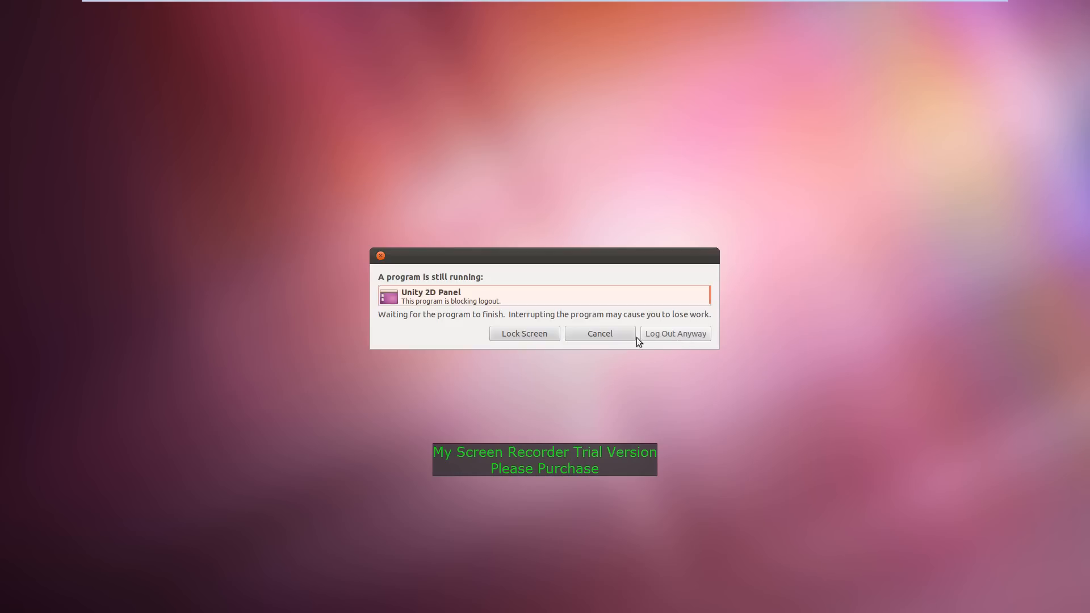
{"action": "left_click", "coordinate": [674, 333]}
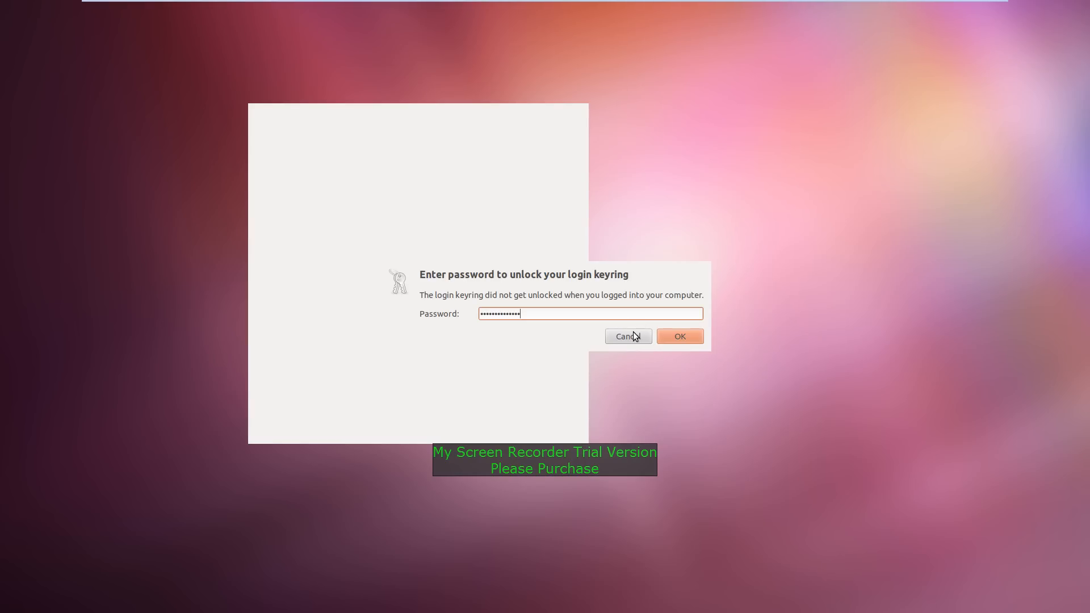
{"action": "left_click", "coordinate": [678, 337]}
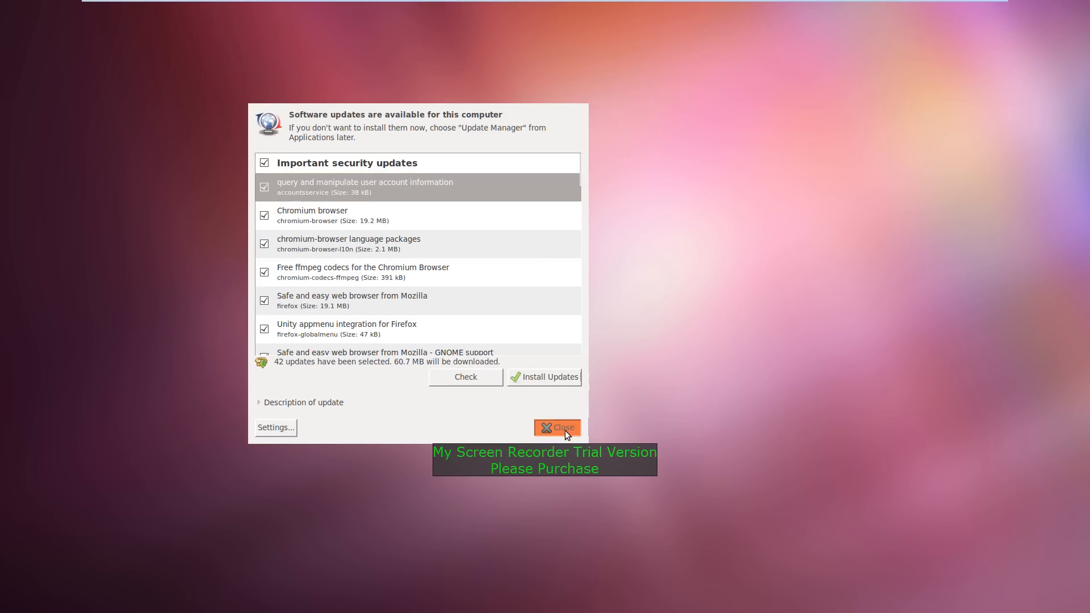
{"action": "left_click", "coordinate": [559, 427]}
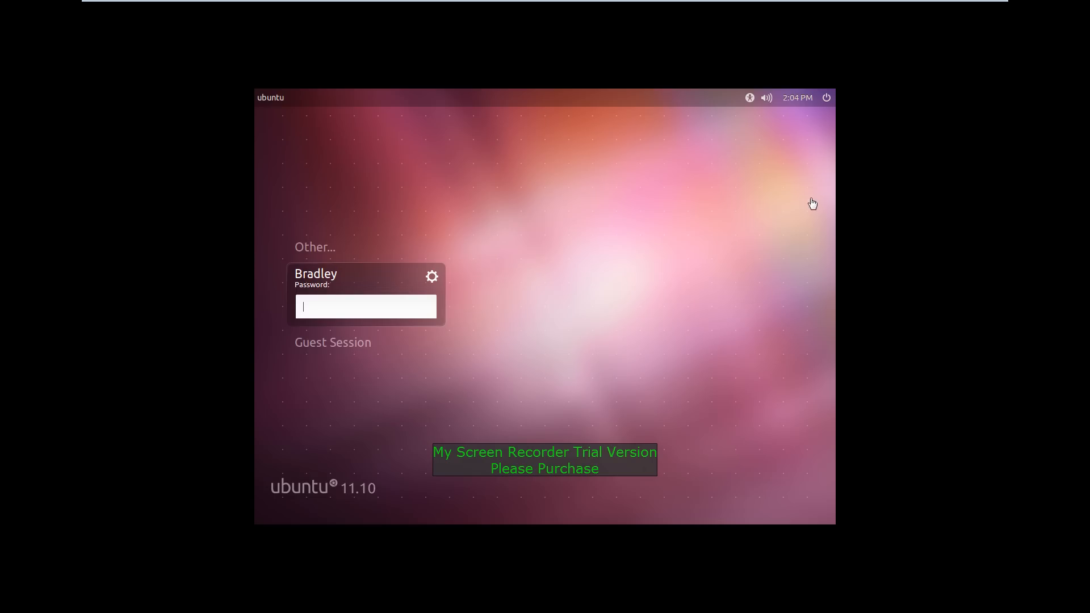
{"action": "mouse_move", "coordinate": [876, 151]}
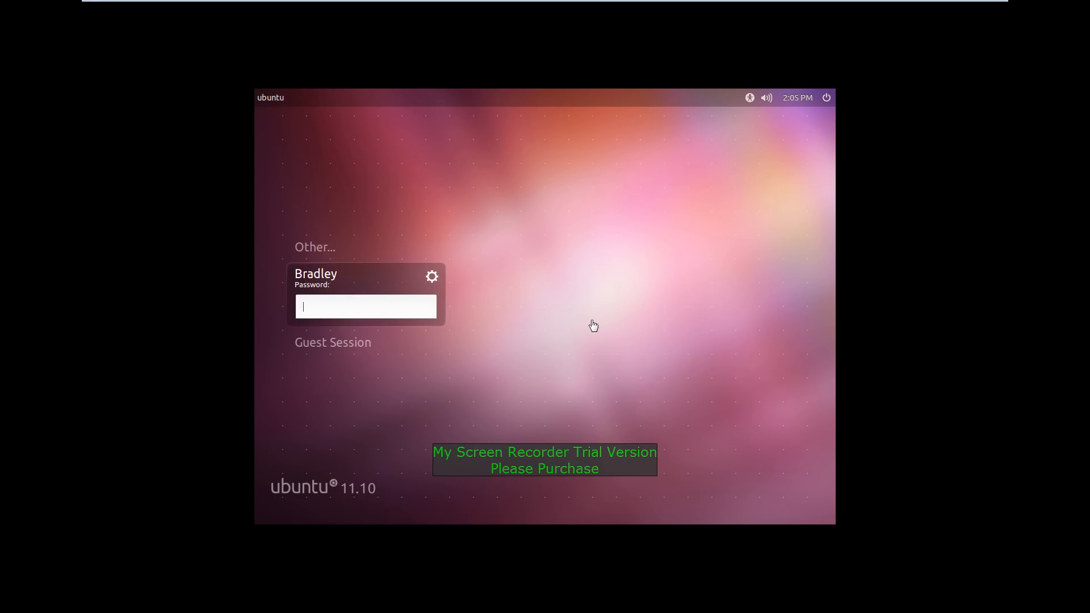
{"action": "mouse_move", "coordinate": [799, 132]}
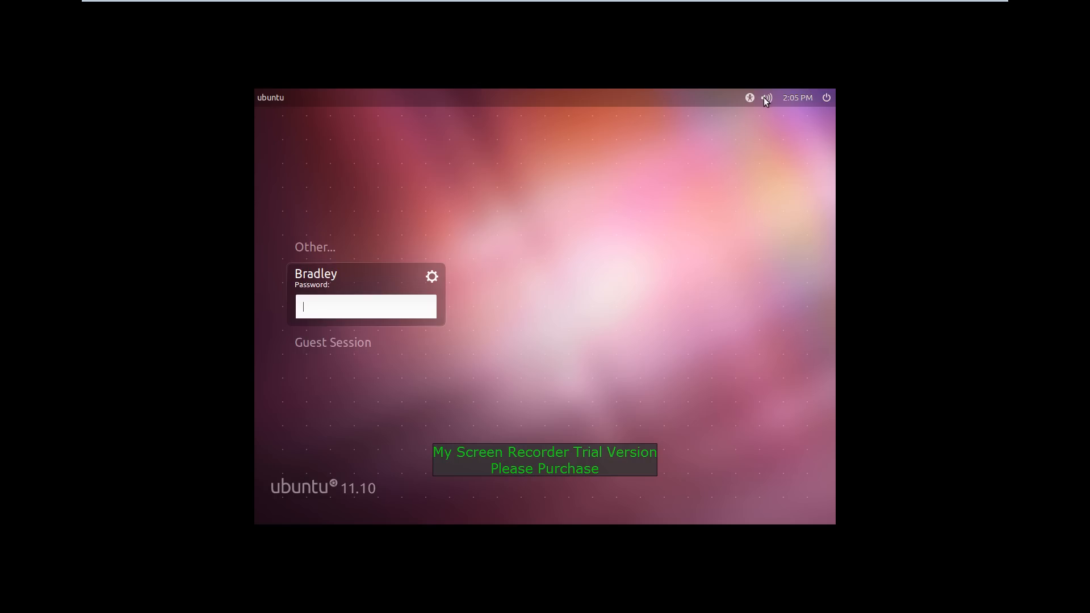
Step: Choose Shut Down from the login screen's power menu to power off the VM
{"action": "left_click", "coordinate": [826, 98]}
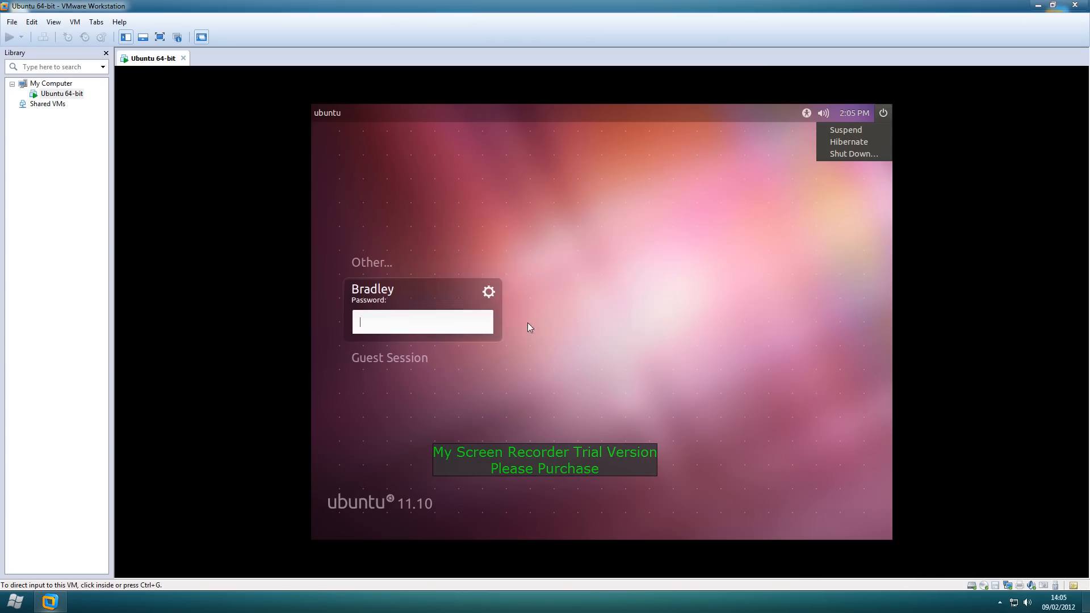
{"action": "left_click", "coordinate": [853, 154]}
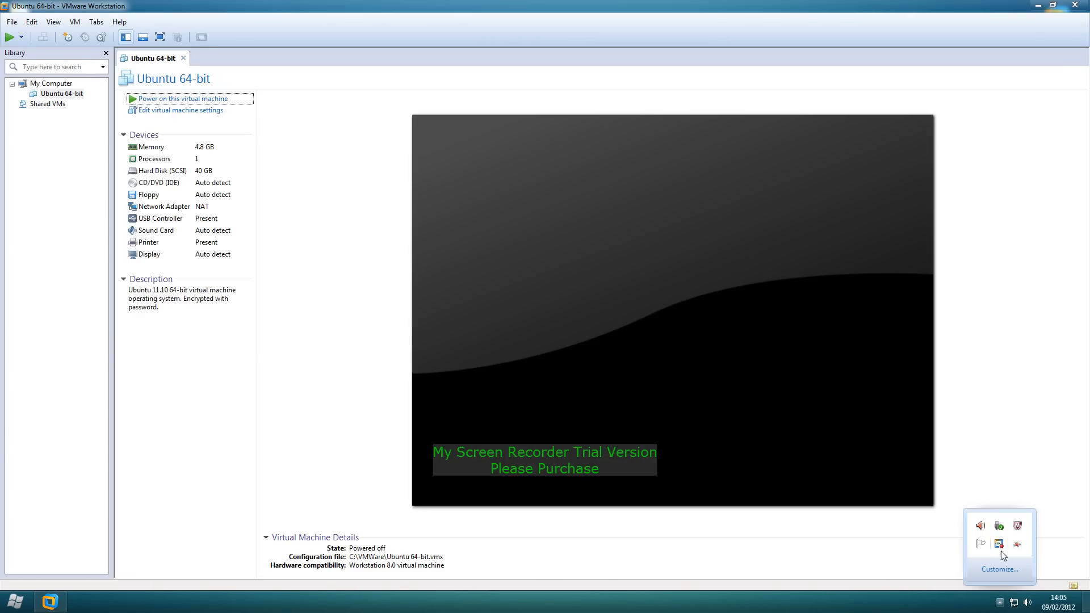